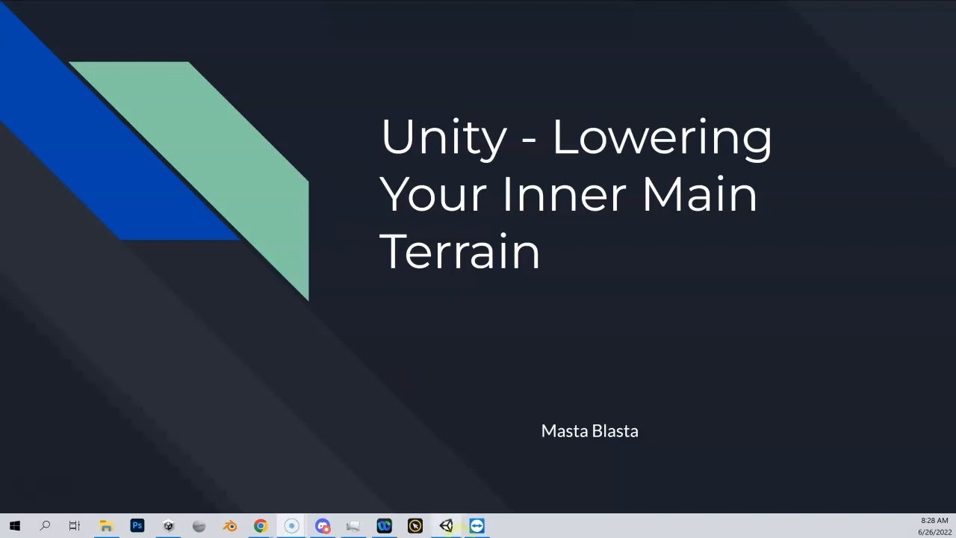
Bring the Unity editor to the front, showing the RockCreek scene with Inner terrain selected
click(445, 526)
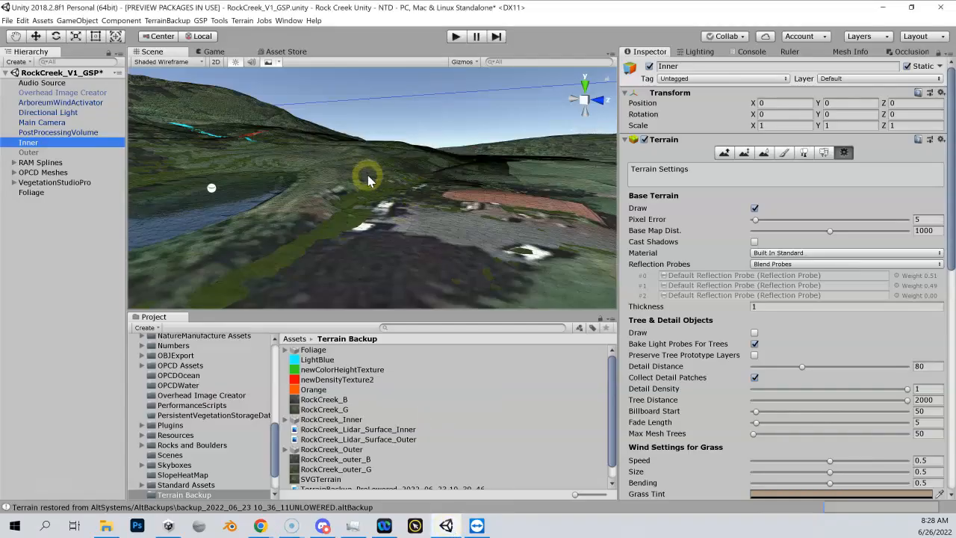
Switch off Draw on the Foliage terrain so it stops rendering over the course
right_click(376, 187)
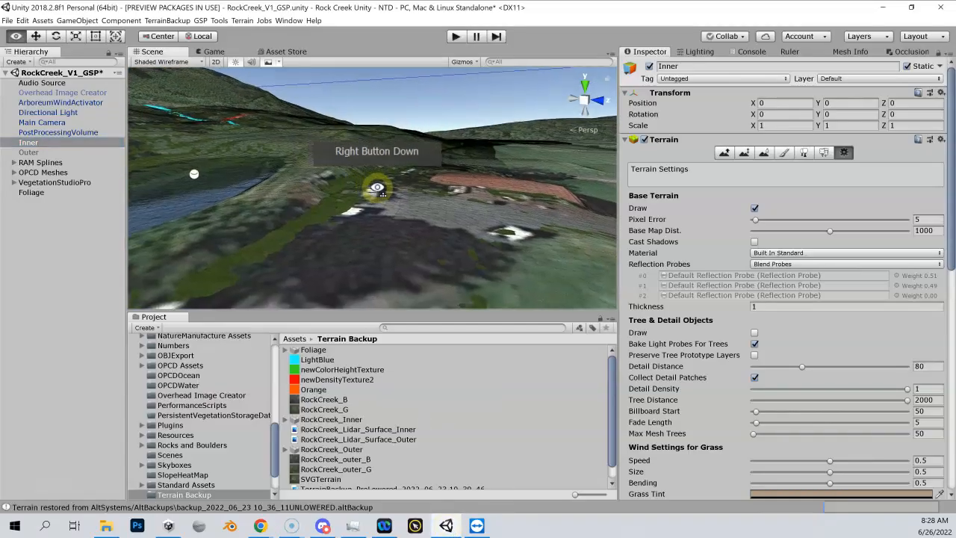
drag(377, 187, 387, 188)
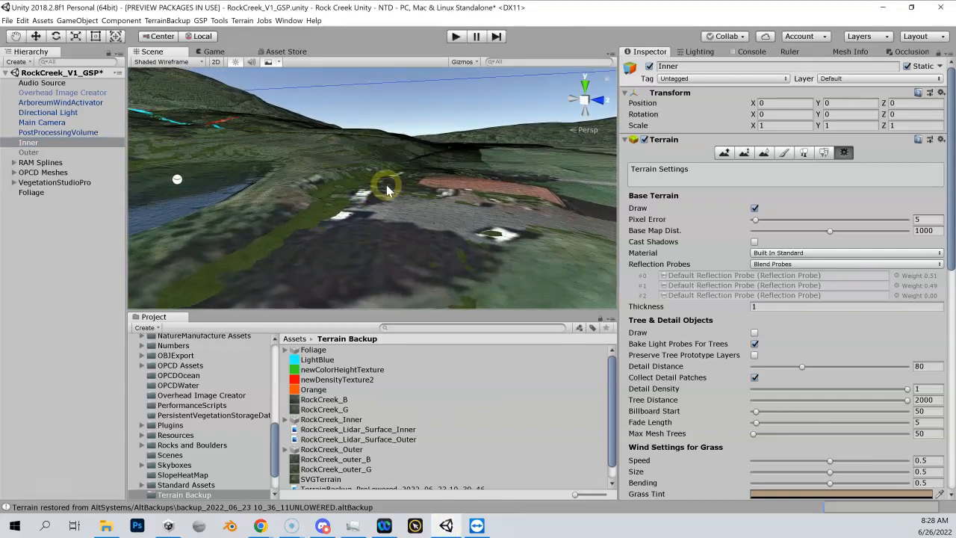
click(42, 172)
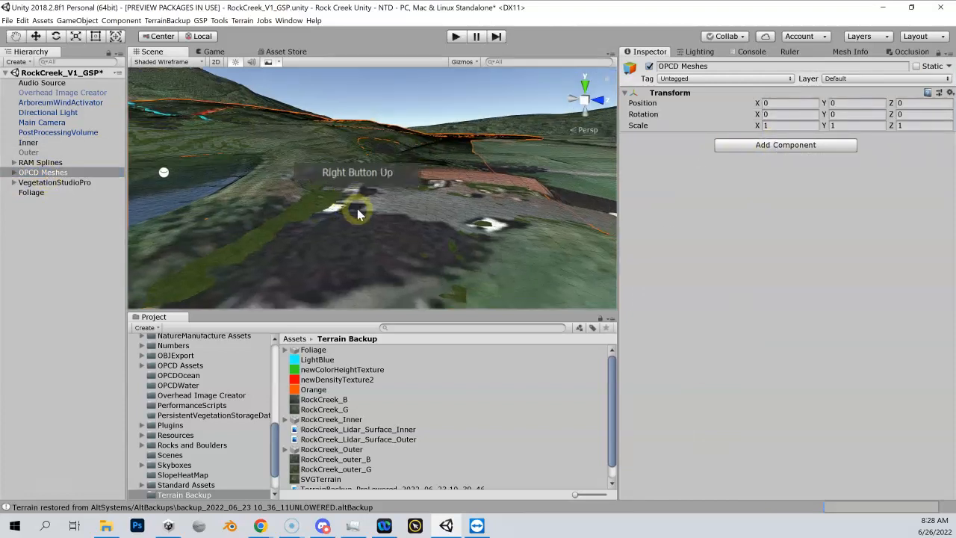
click(31, 192)
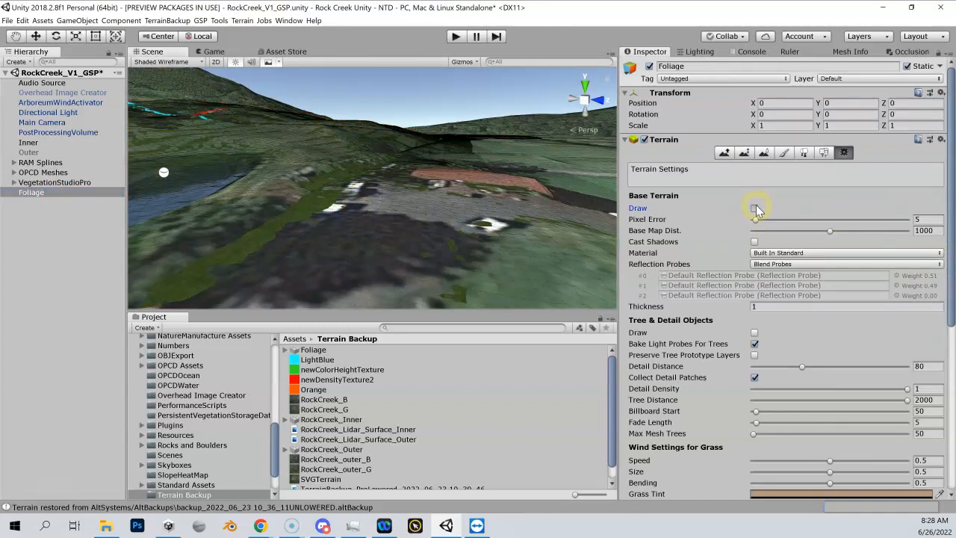
click(755, 208)
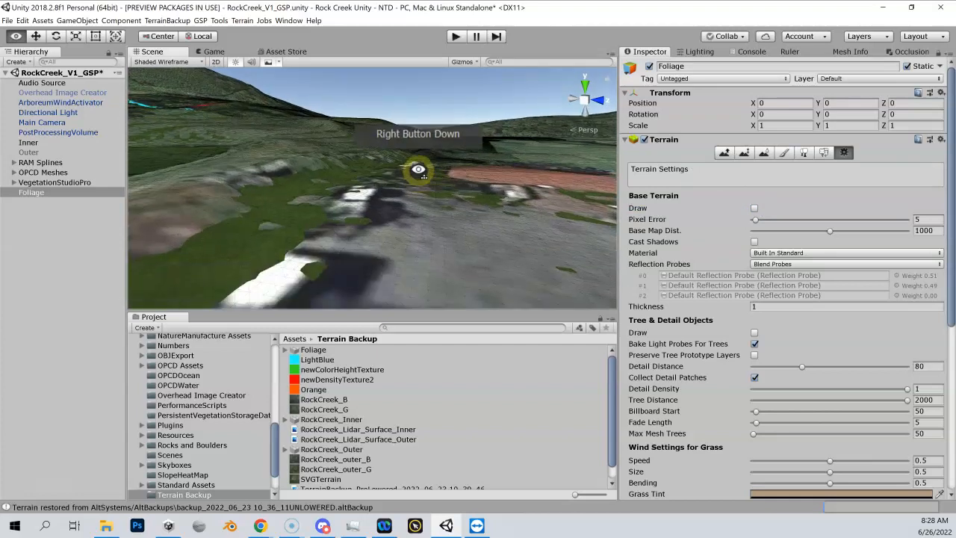
Check the hillside from a couple of angles and return to the Inner terrain's settings
drag(419, 169, 390, 152)
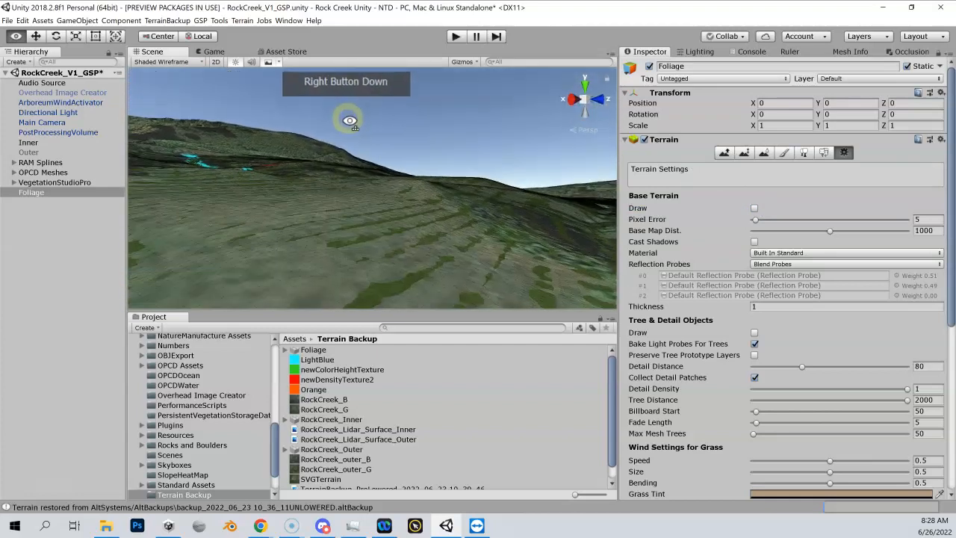
drag(347, 119, 376, 173)
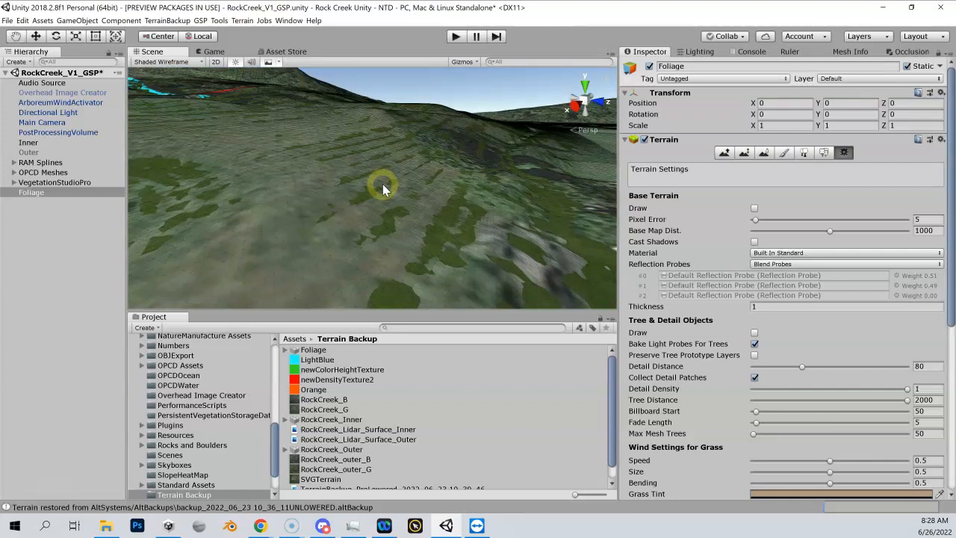
click(29, 143)
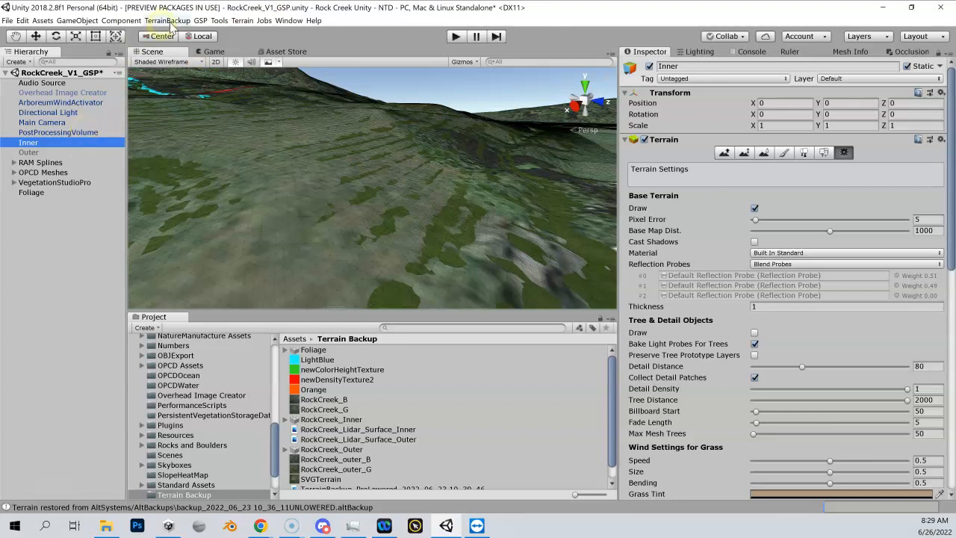
Create a TerrainBackup of Inner with UNLOWERED appended to the file name (about 128 MB)
click(164, 21)
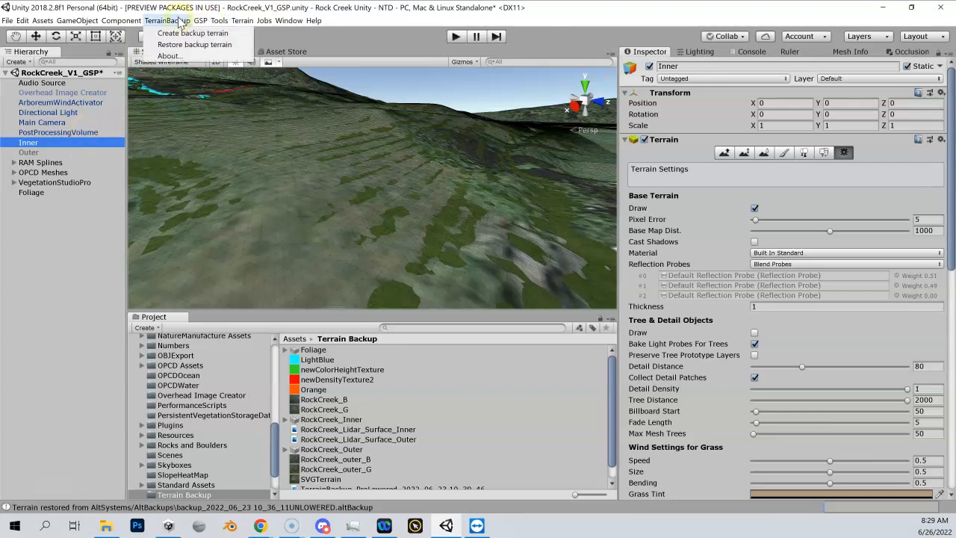
click(192, 33)
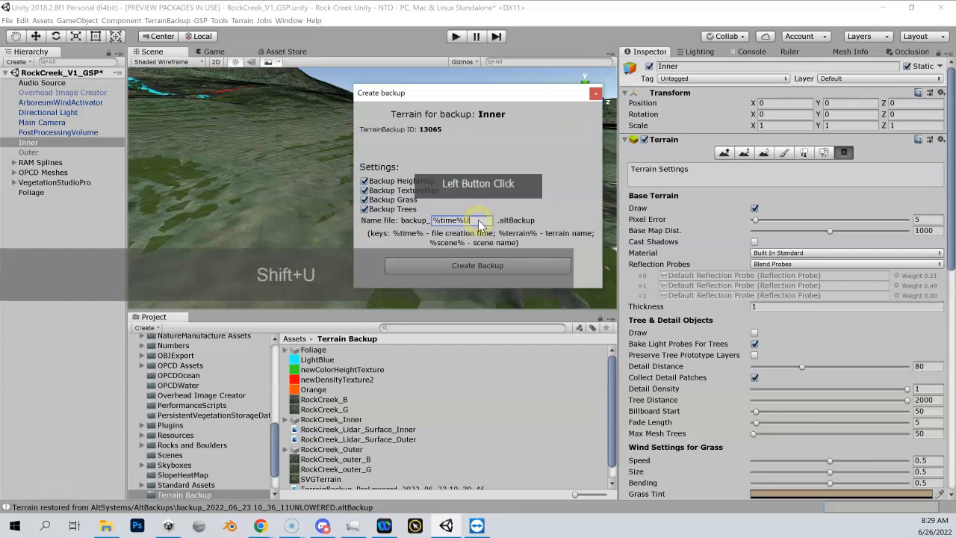
text(NLOWERED)
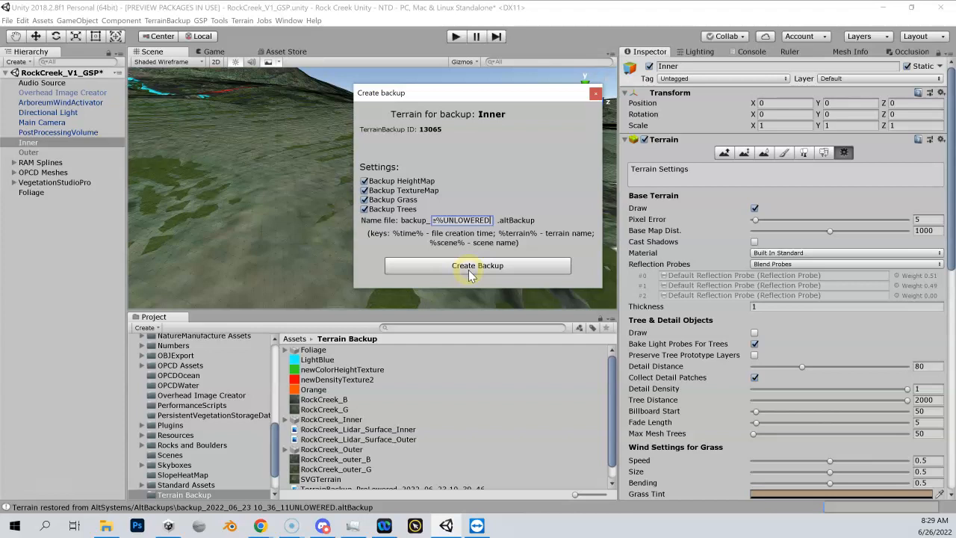
click(478, 266)
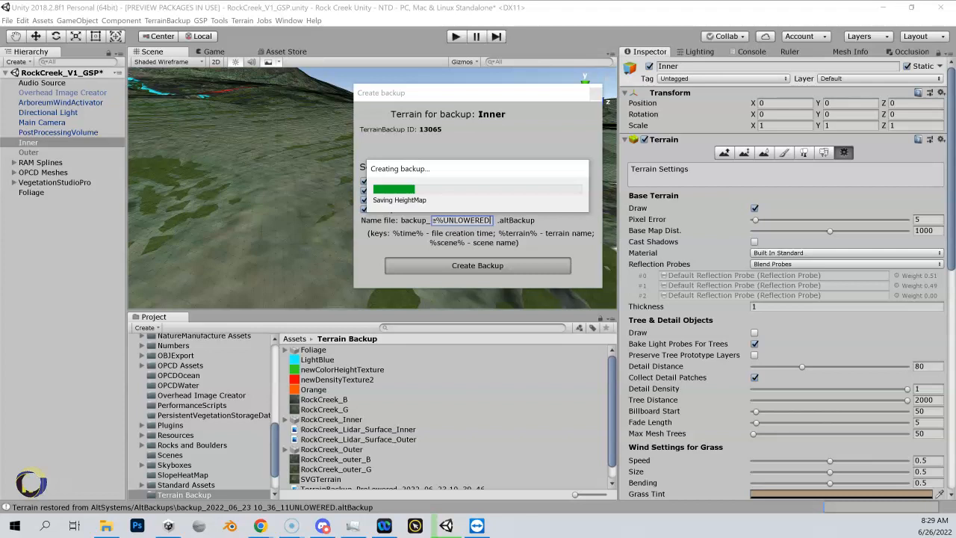
click(478, 266)
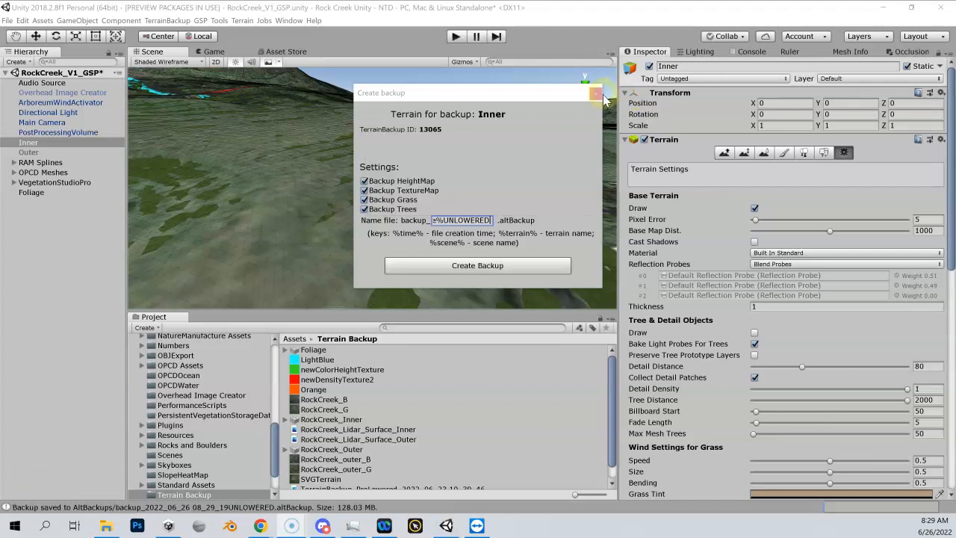
click(597, 92)
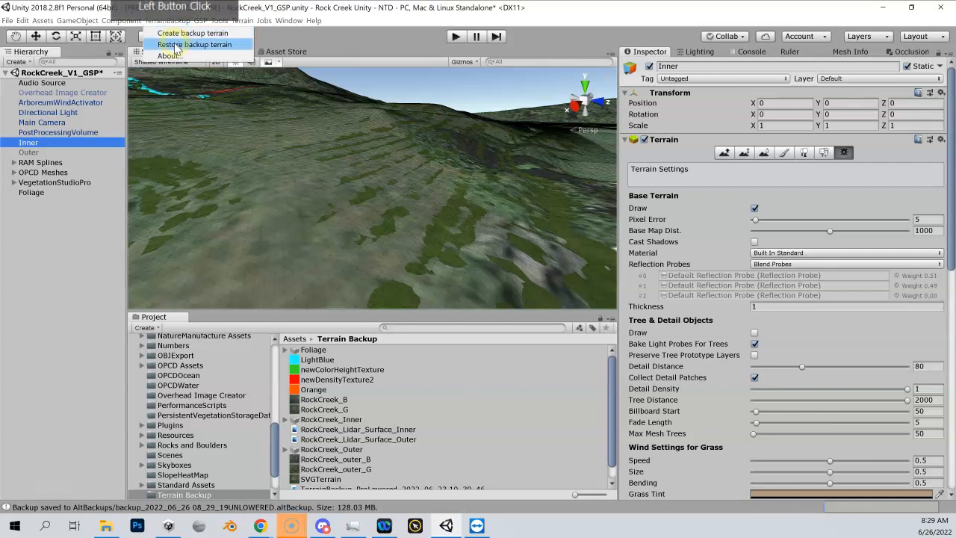
click(194, 45)
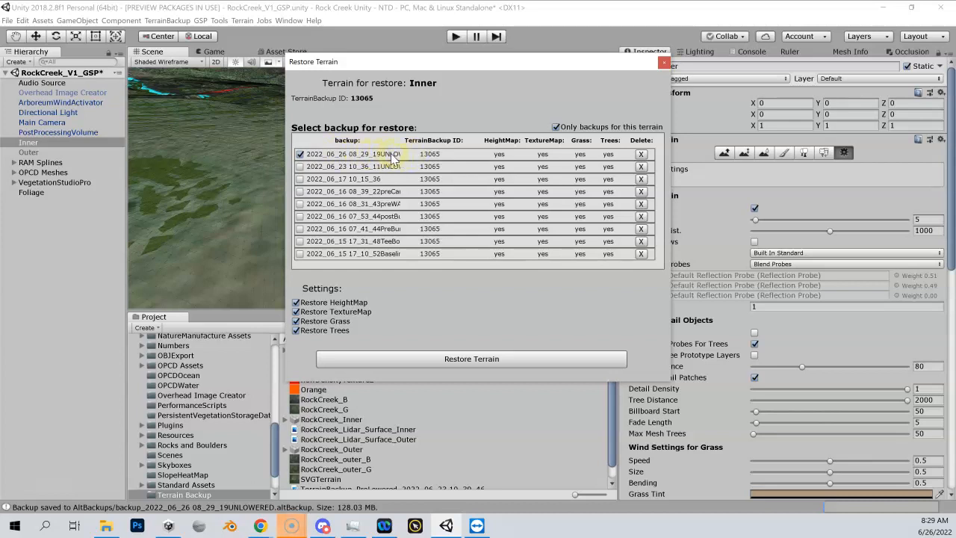
click(473, 358)
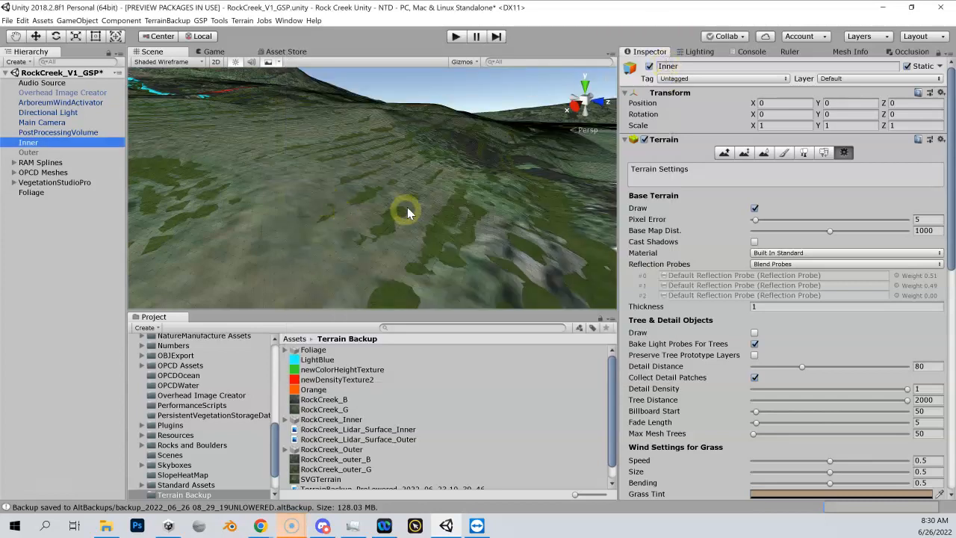
Expand OPCD Meshes and select a hole spline course mesh
right_click(366, 224)
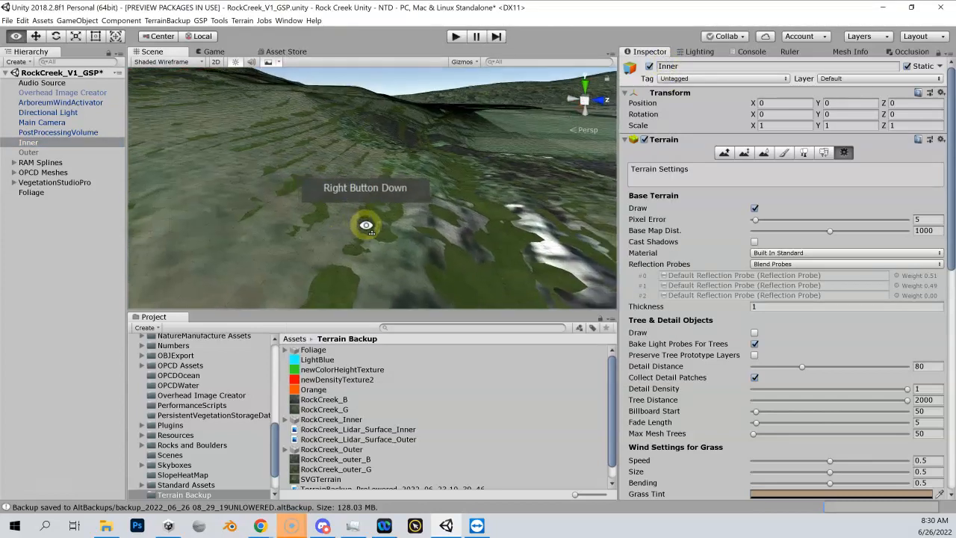
click(43, 172)
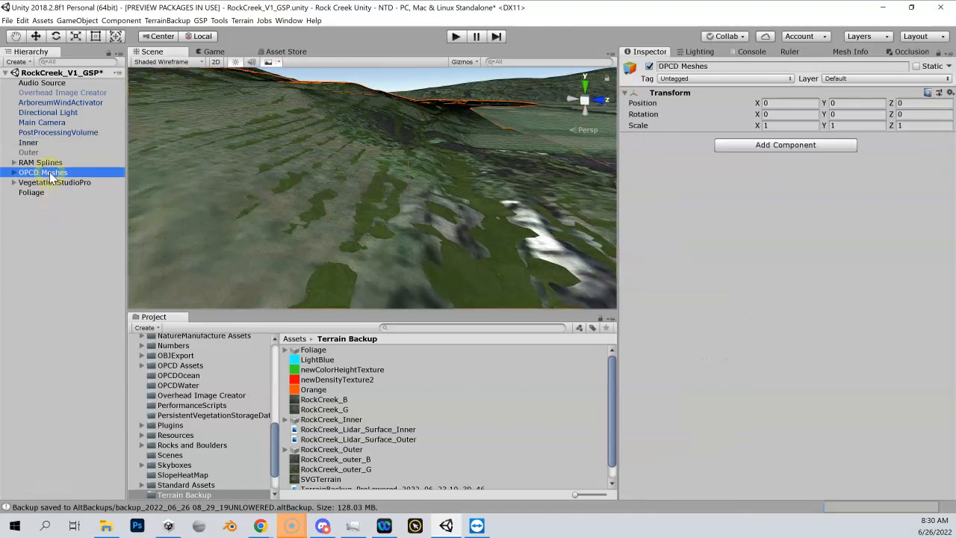
click(15, 173)
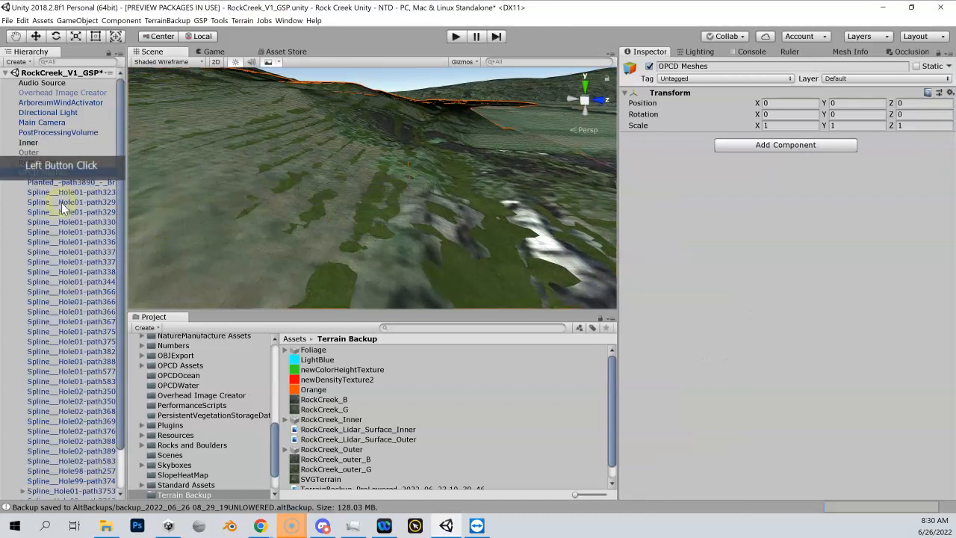
click(72, 212)
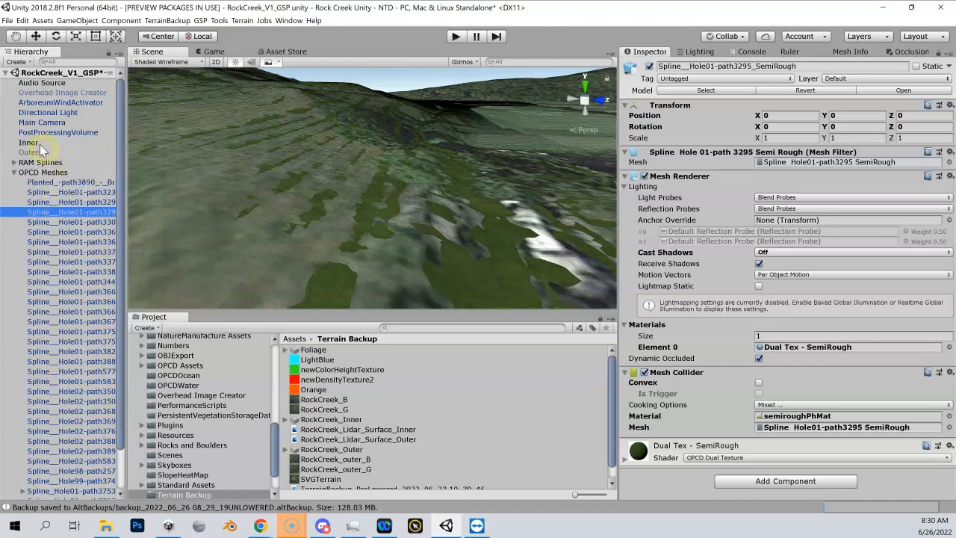
Reselect the Inner terrain and show the project's custom tool commands
click(28, 143)
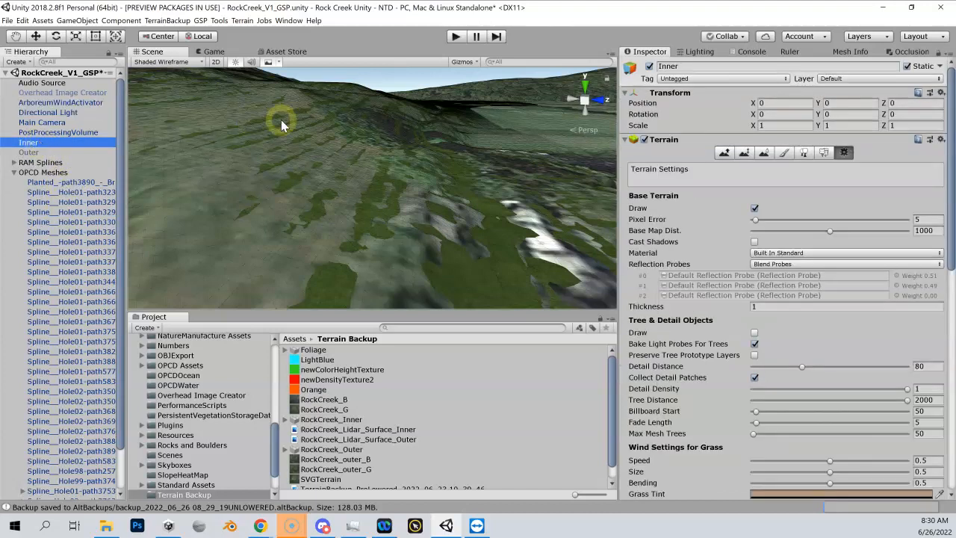
mouse_move(218, 23)
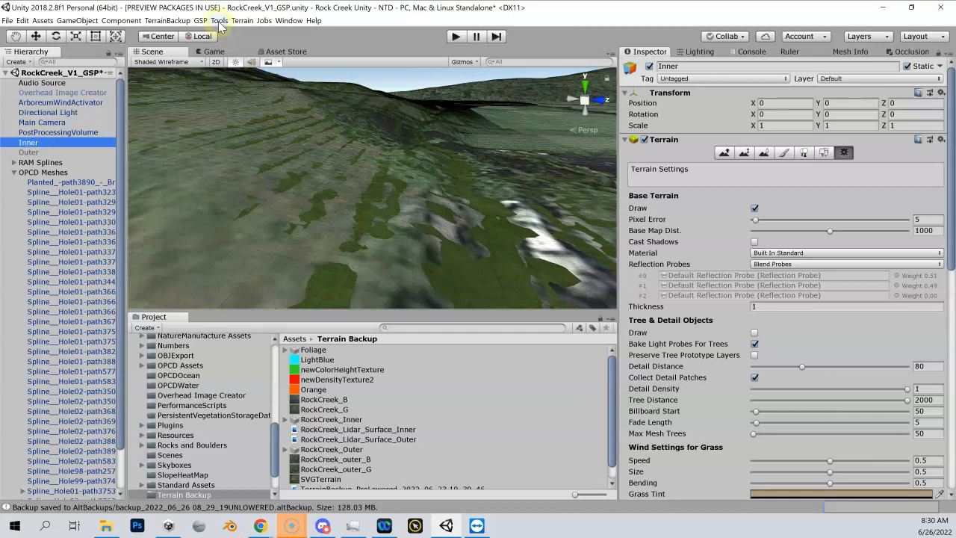
click(218, 21)
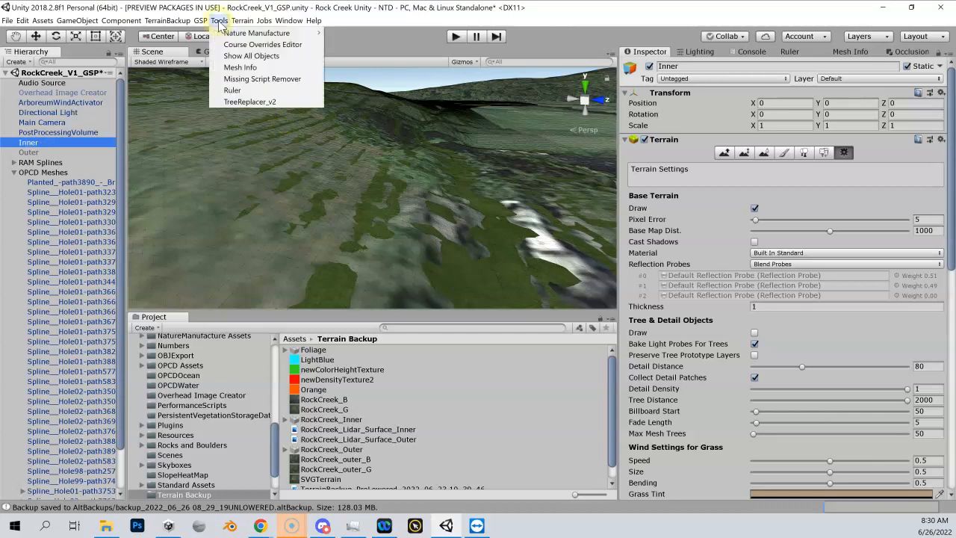
Lower the Inner terrain 1 m under all course splines with 0.6 m indentation via GSP, then close the tool
click(200, 20)
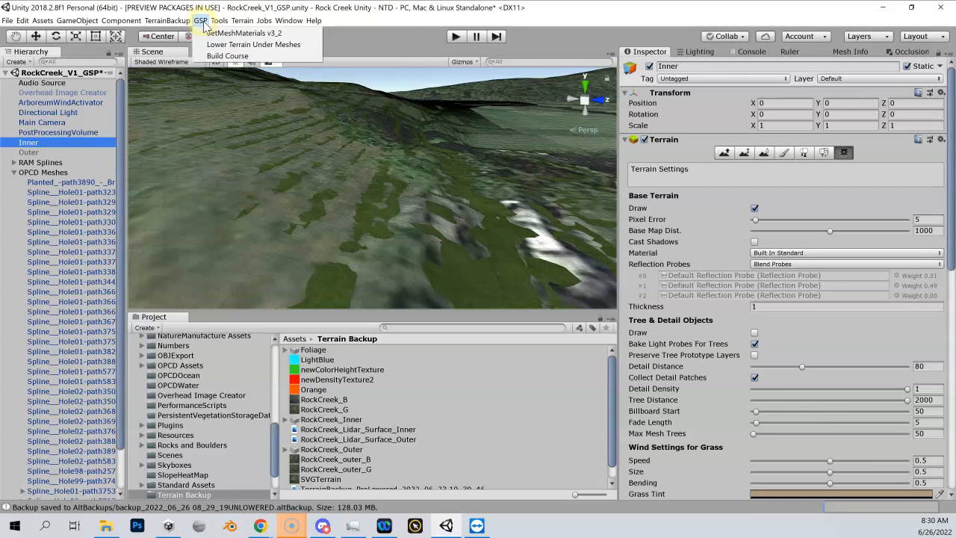
mouse_move(254, 44)
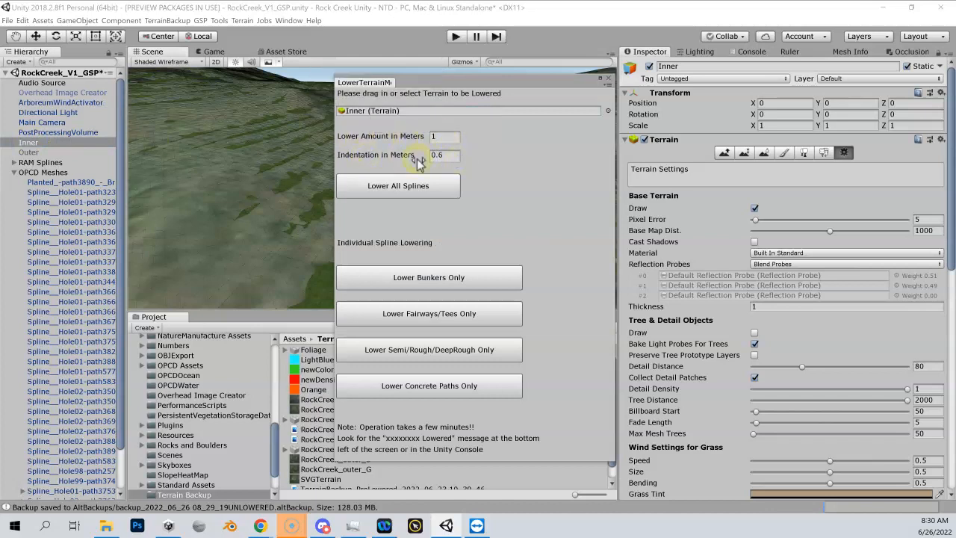
click(445, 136)
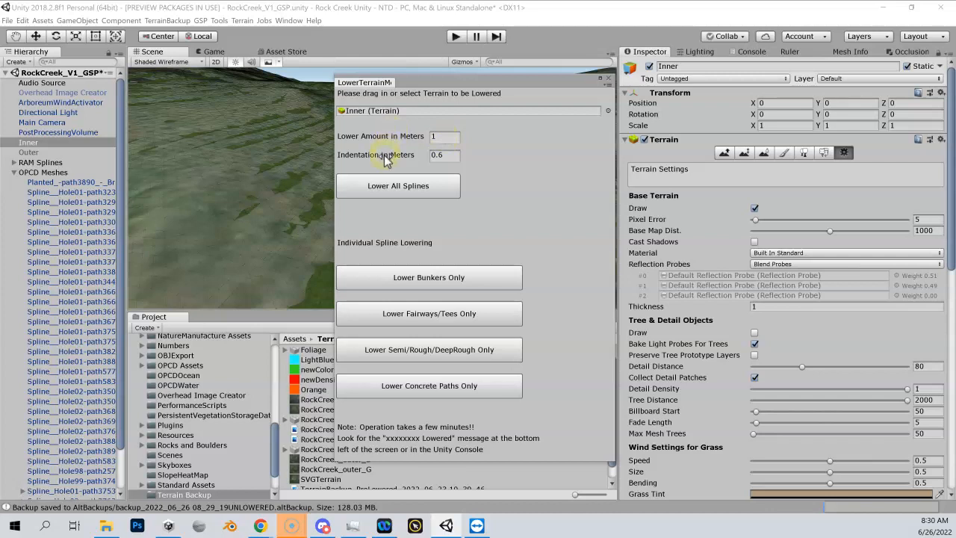
mouse_move(389, 159)
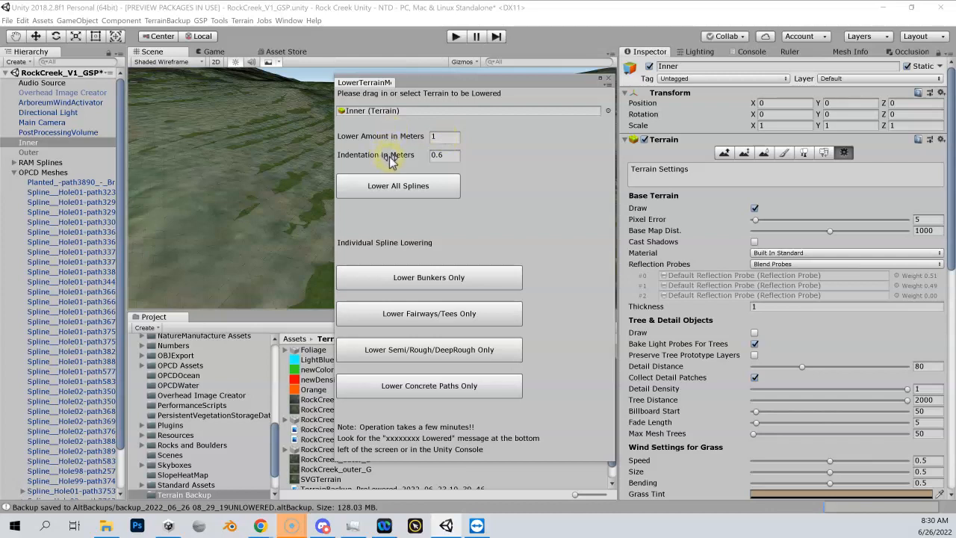
mouse_move(457, 157)
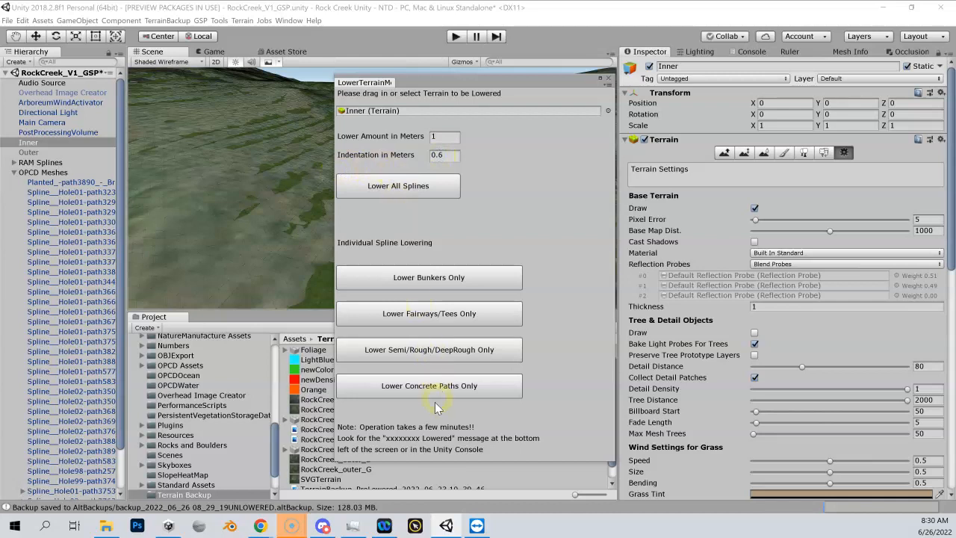
mouse_move(411, 422)
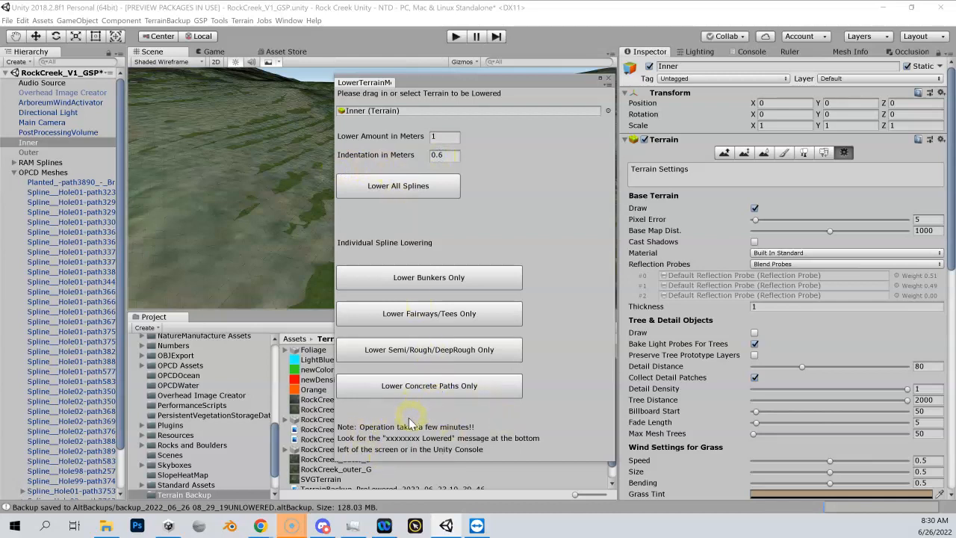
mouse_move(441, 427)
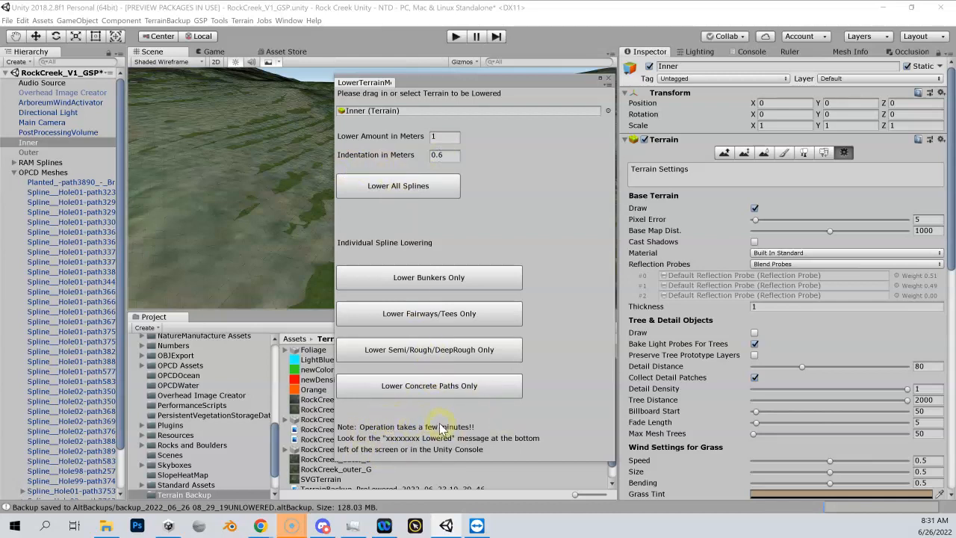
mouse_move(391, 431)
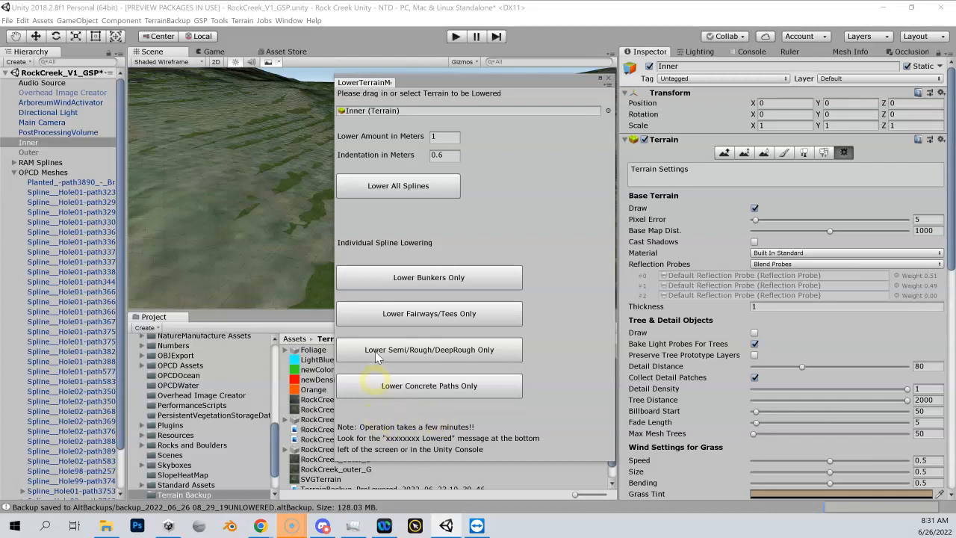
mouse_move(404, 268)
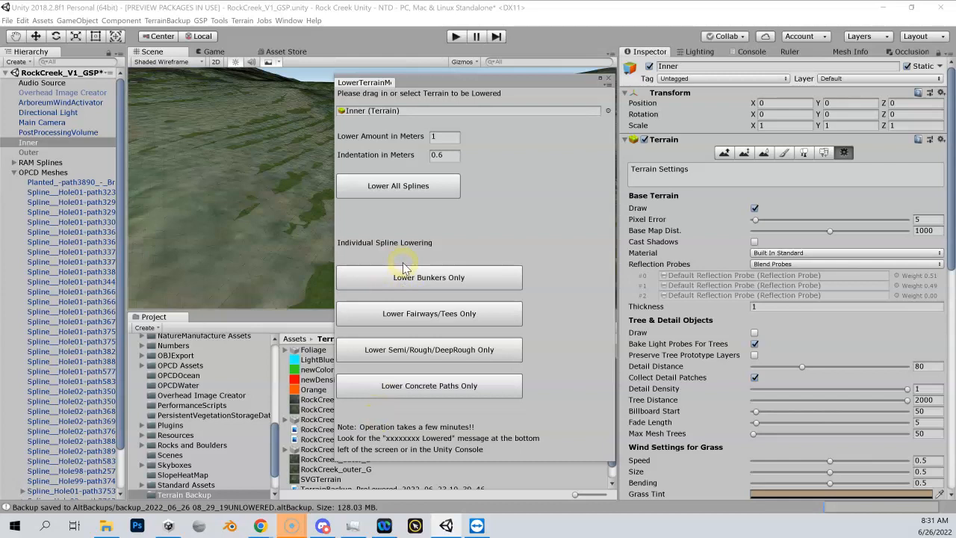
mouse_move(402, 203)
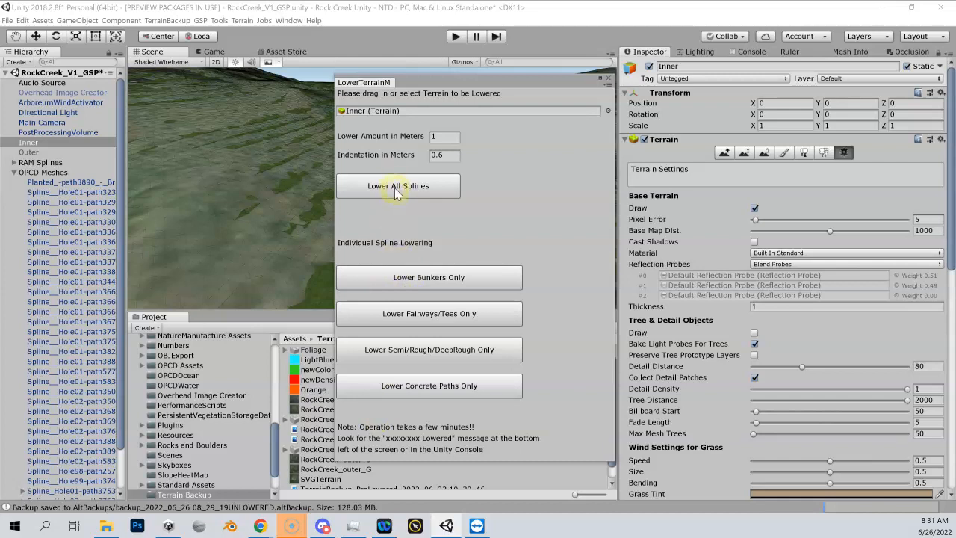
click(397, 185)
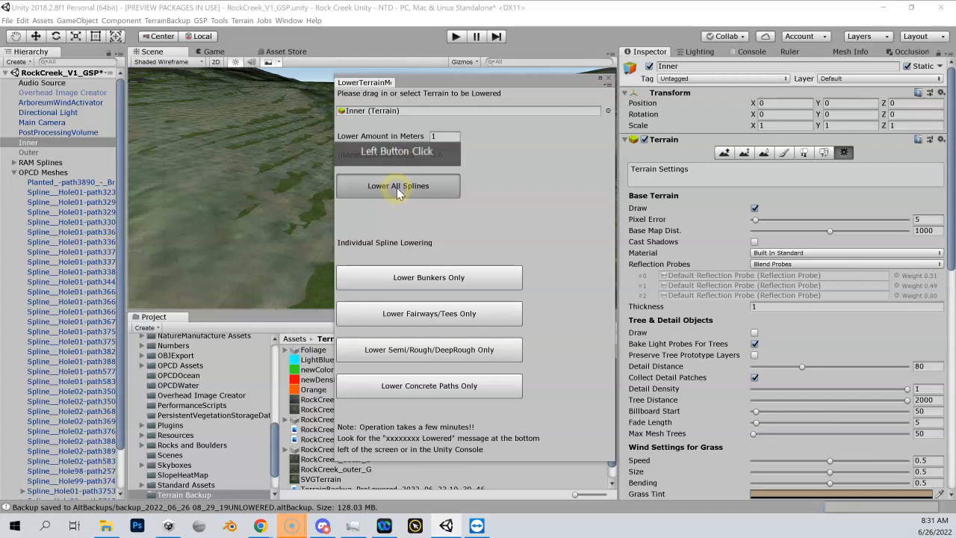
click(398, 185)
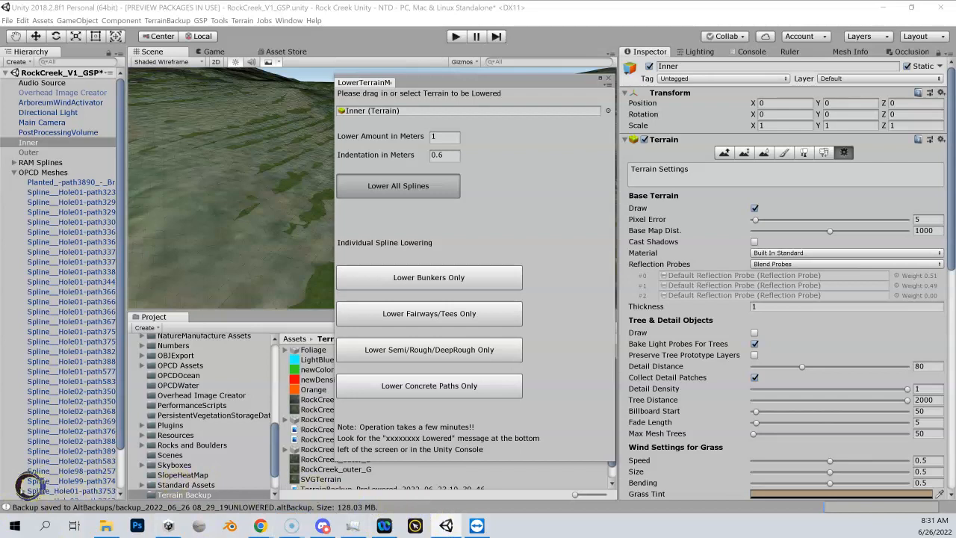
click(398, 185)
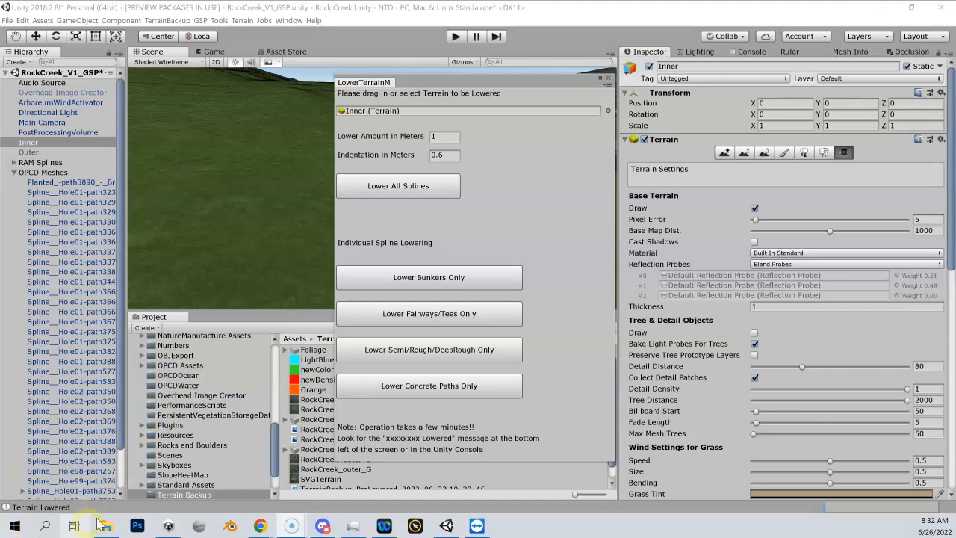
mouse_move(609, 80)
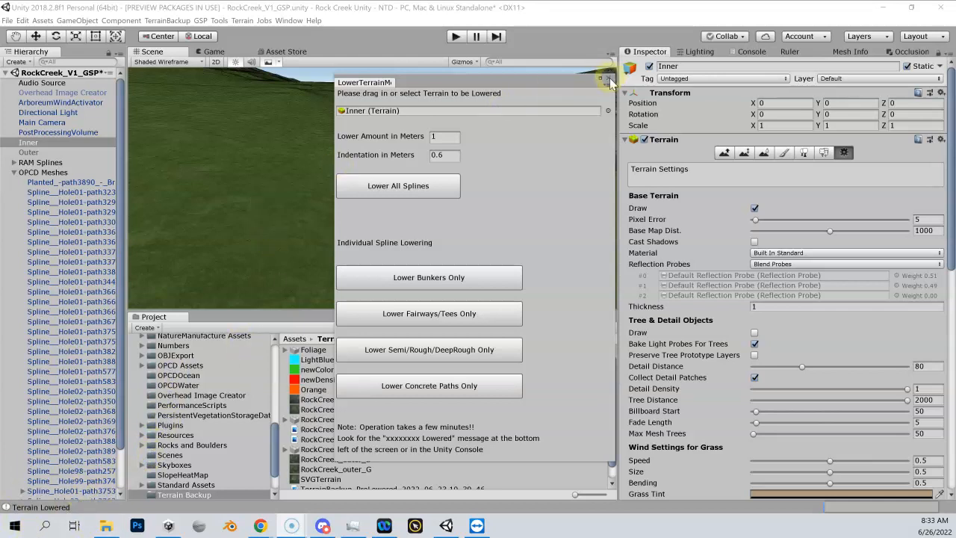
click(609, 80)
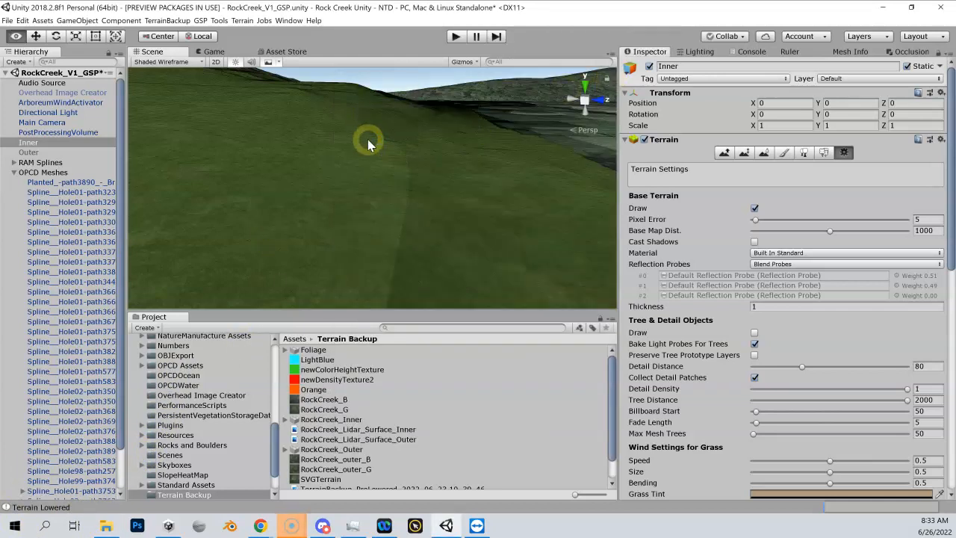
Fly the camera down along the course checking the lowered channel for flickering surfaces
right_click(368, 145)
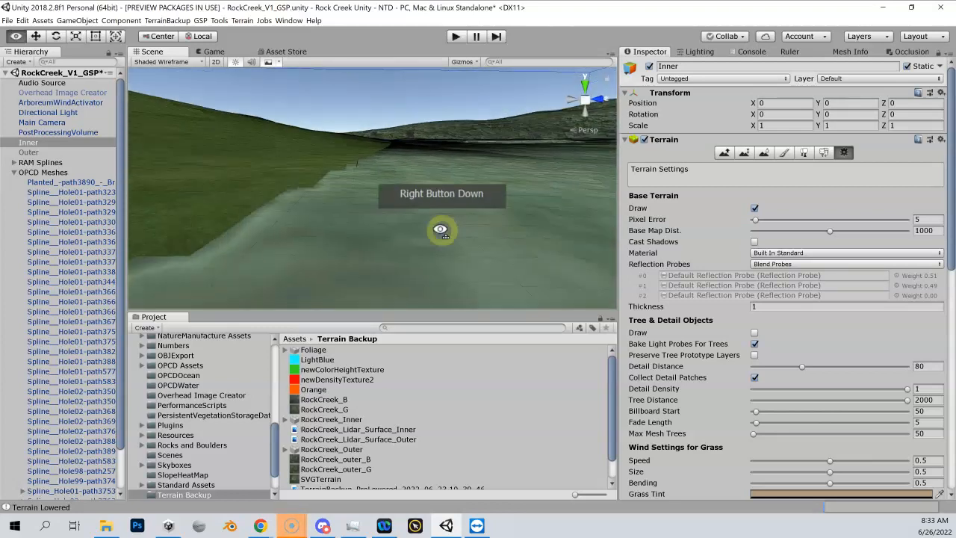
drag(443, 217, 426, 196)
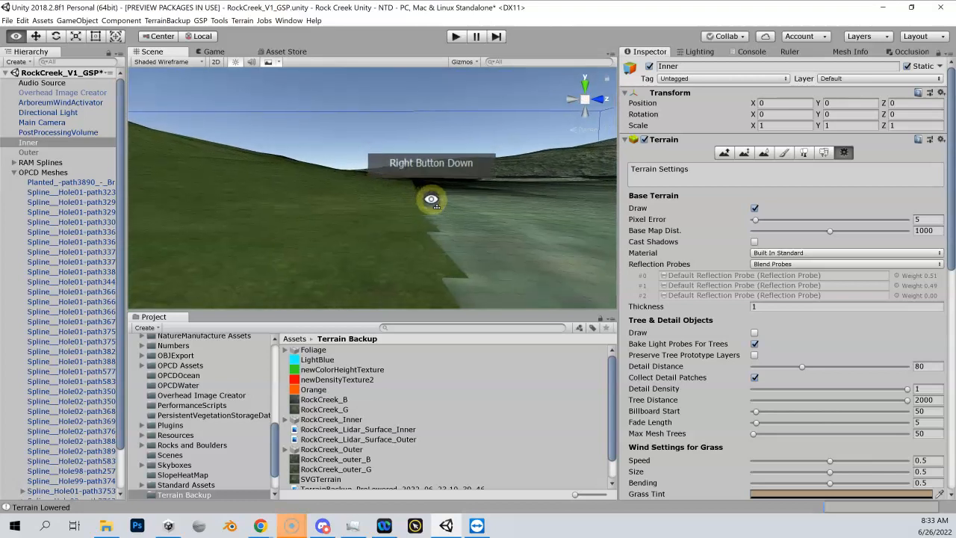
drag(432, 197, 428, 224)
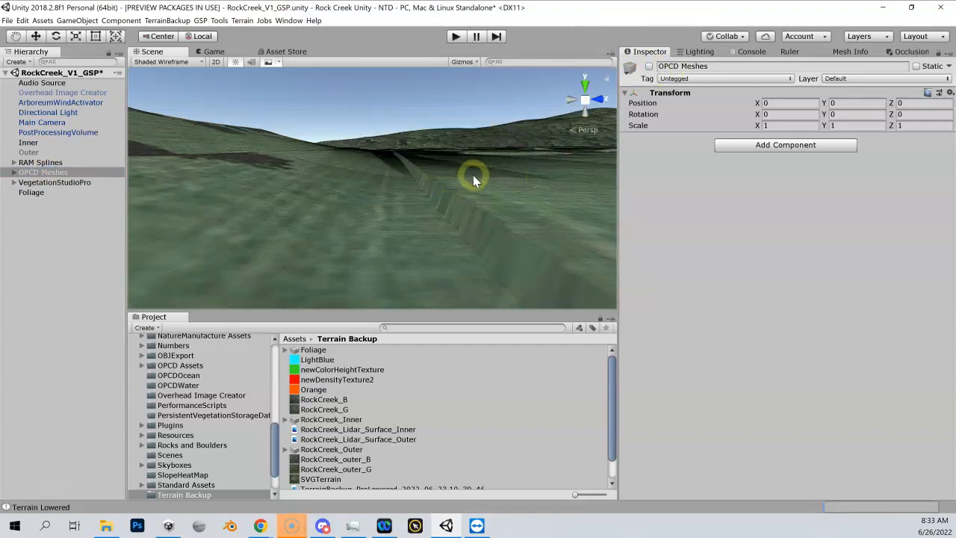
mouse_move(451, 215)
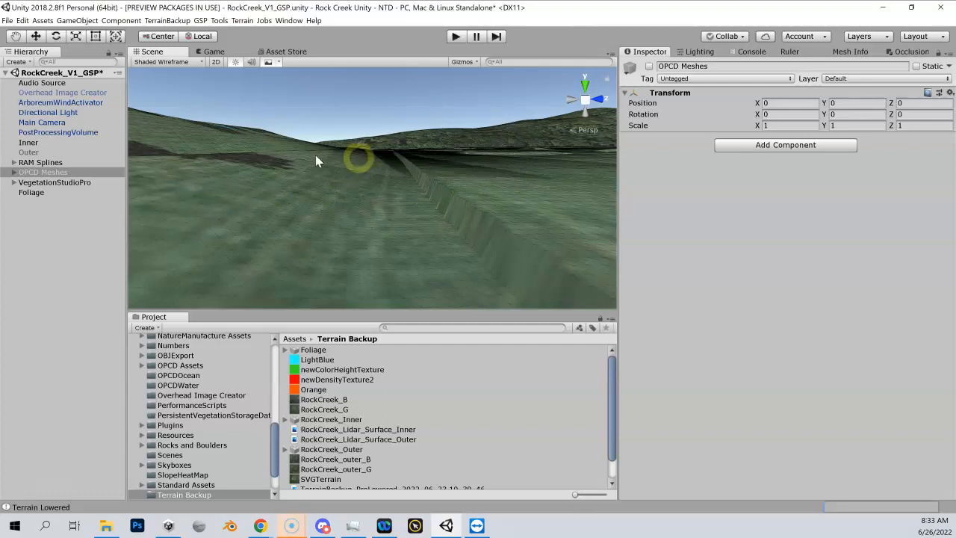
Select the Foliage terrain in the Hierarchy with its drawing still switched off
click(649, 66)
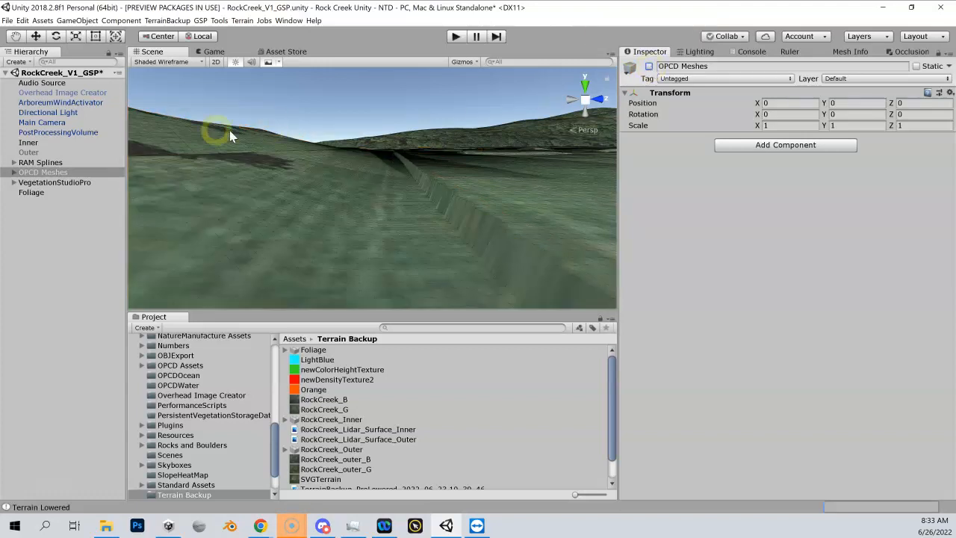
click(31, 191)
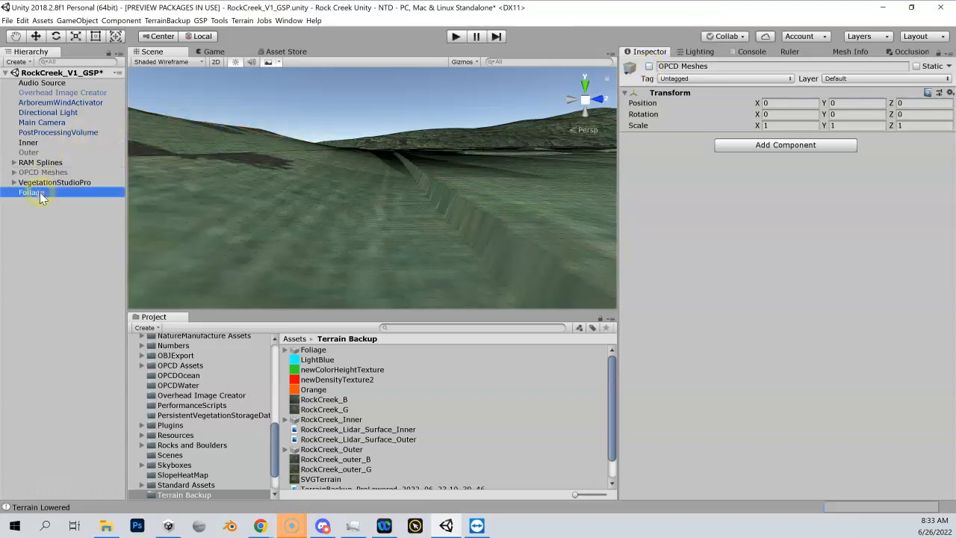
click(31, 191)
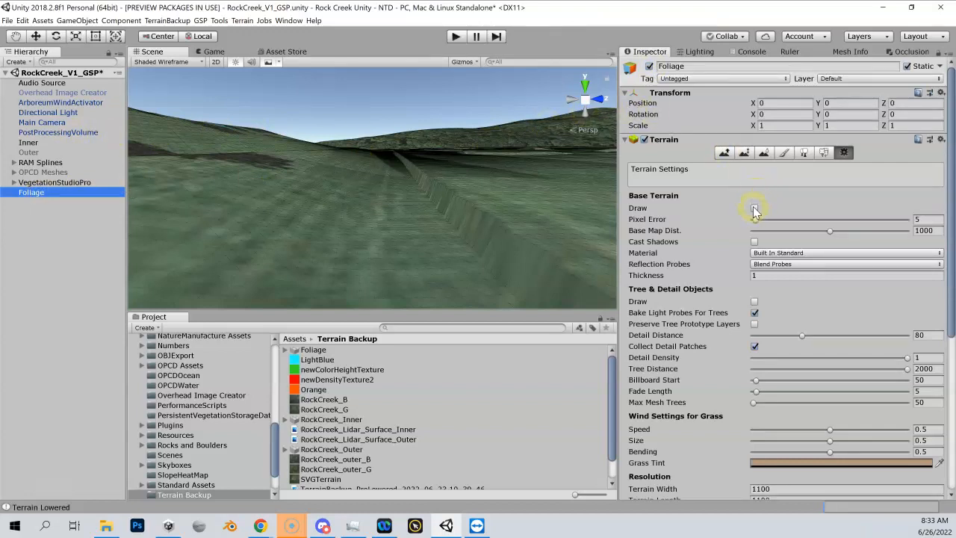
Turn Foliage terrain drawing back on briefly to compare against the course meshes
click(755, 208)
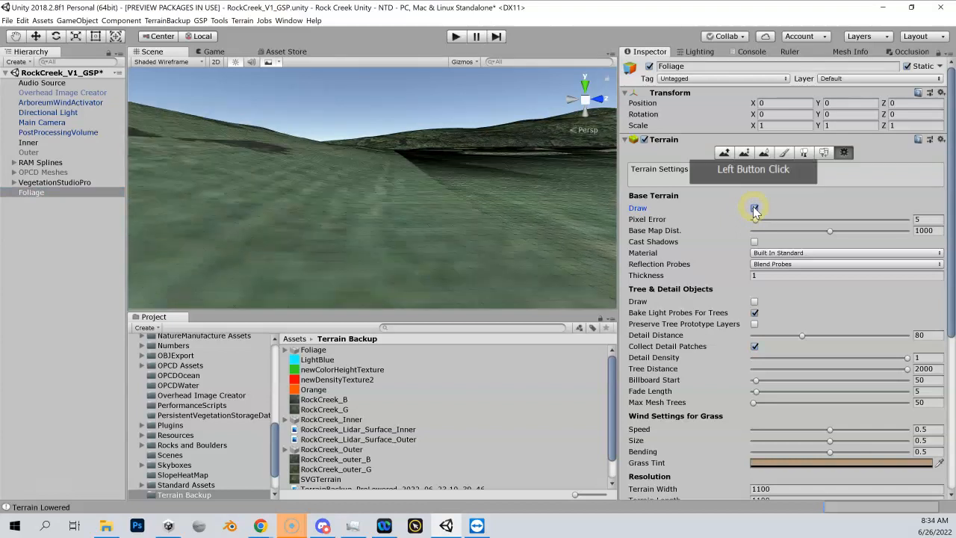
click(42, 172)
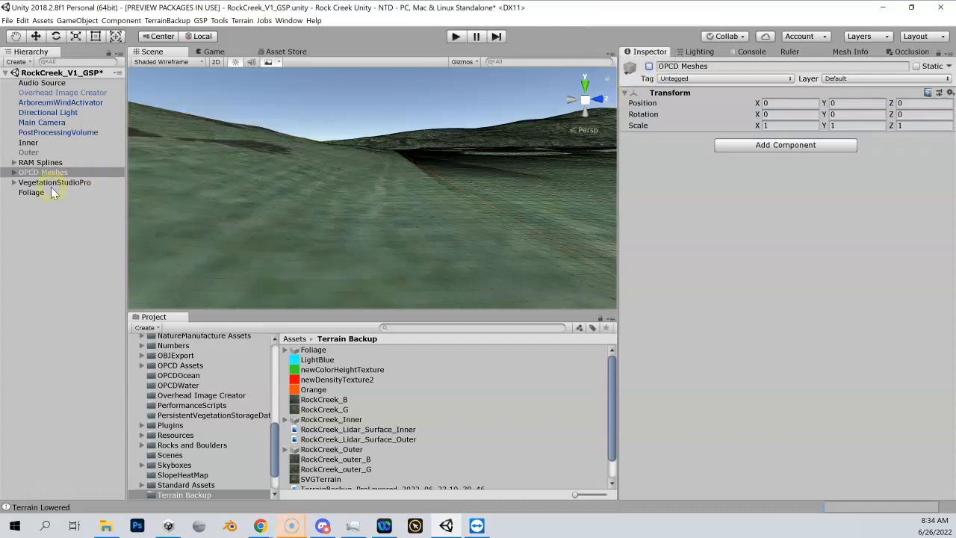
Switch Foliage drawing off again and reselect OPCD Meshes
click(31, 191)
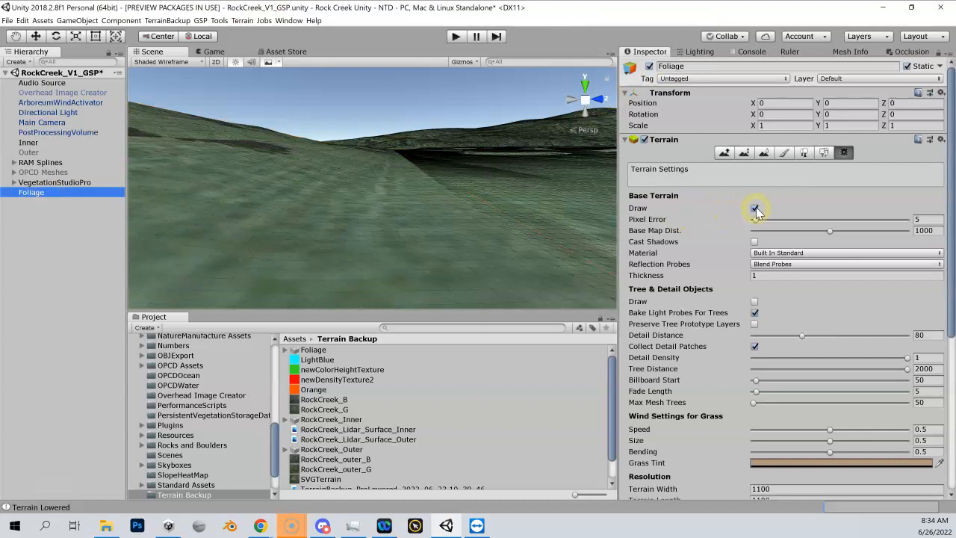
click(755, 207)
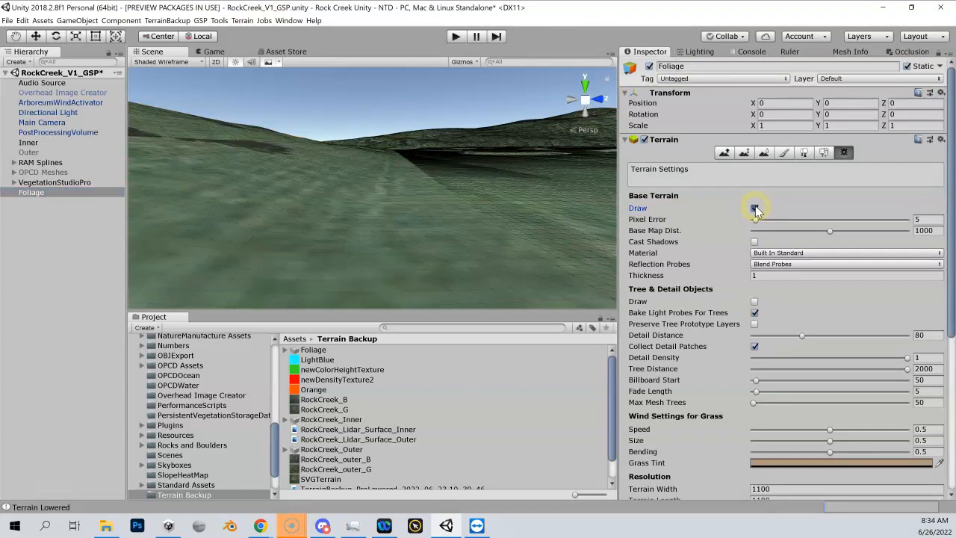
click(42, 172)
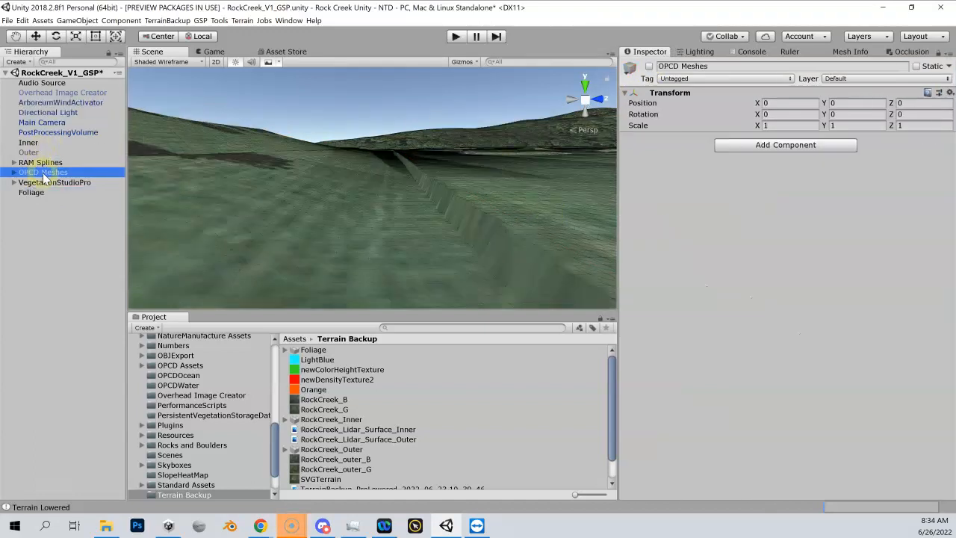
click(335, 182)
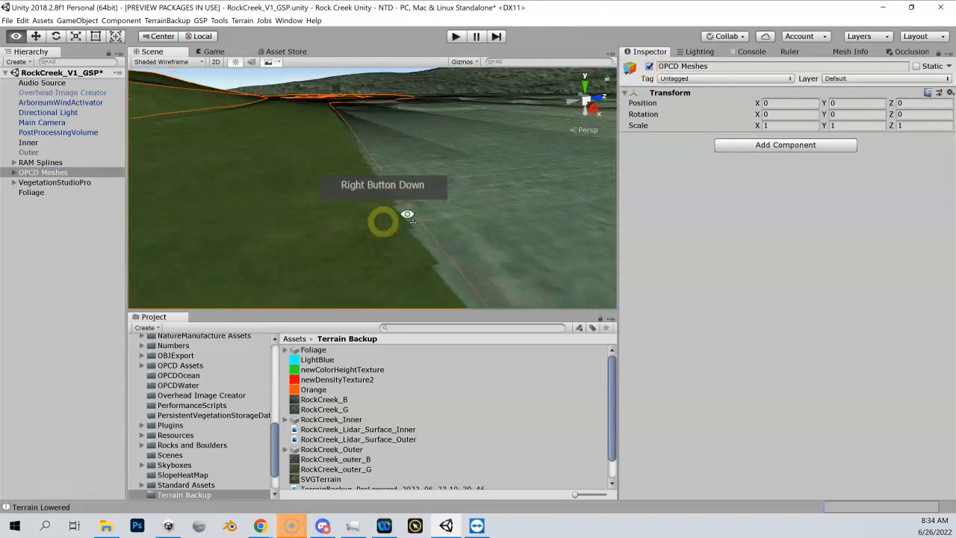
drag(381, 222, 336, 173)
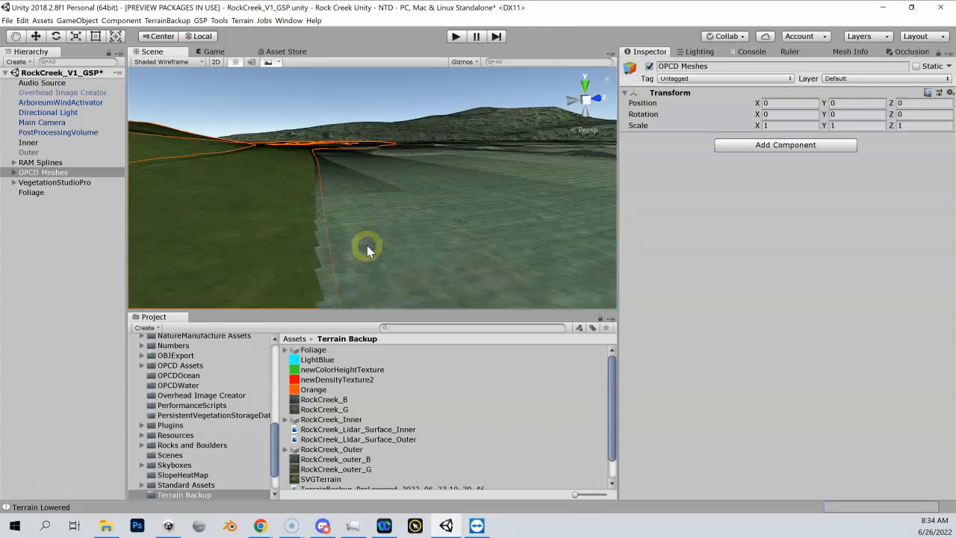
mouse_move(574, 218)
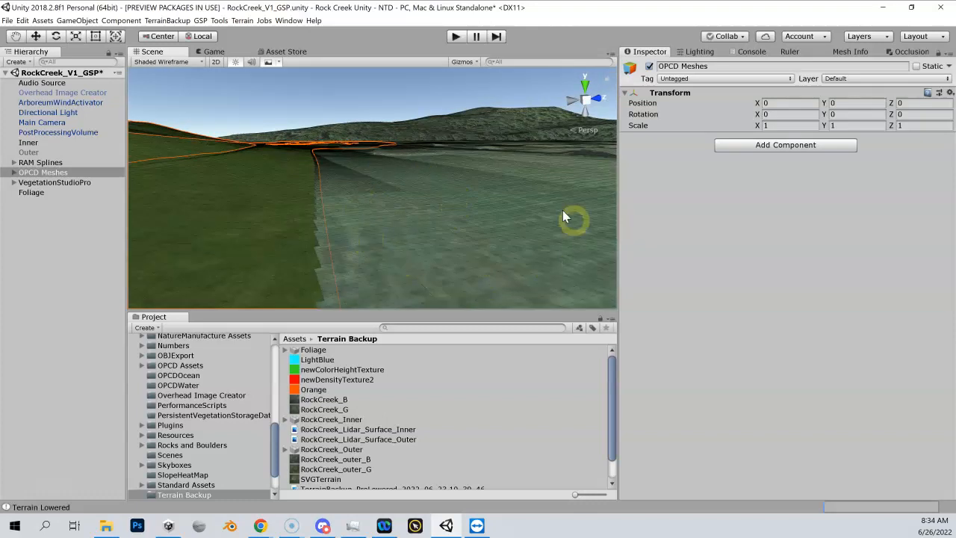
mouse_move(526, 191)
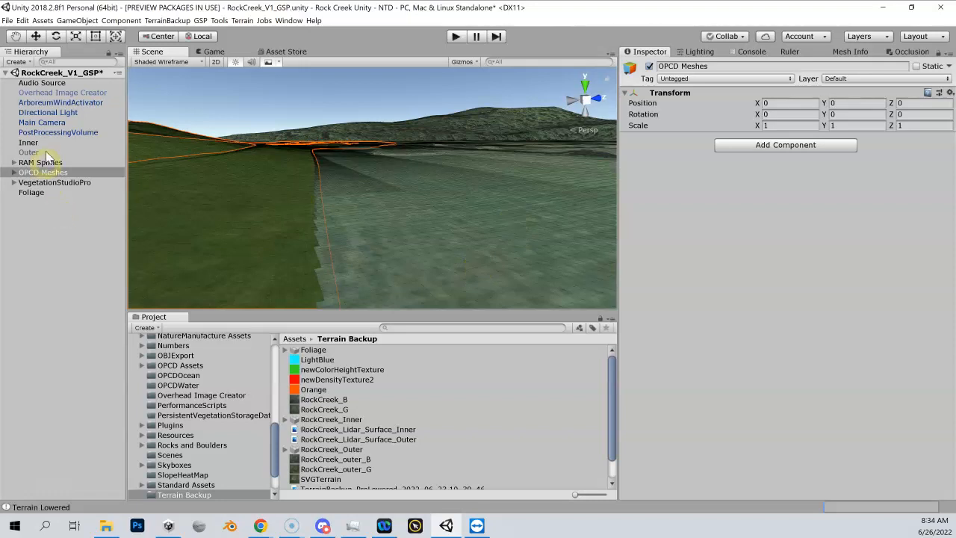
click(27, 142)
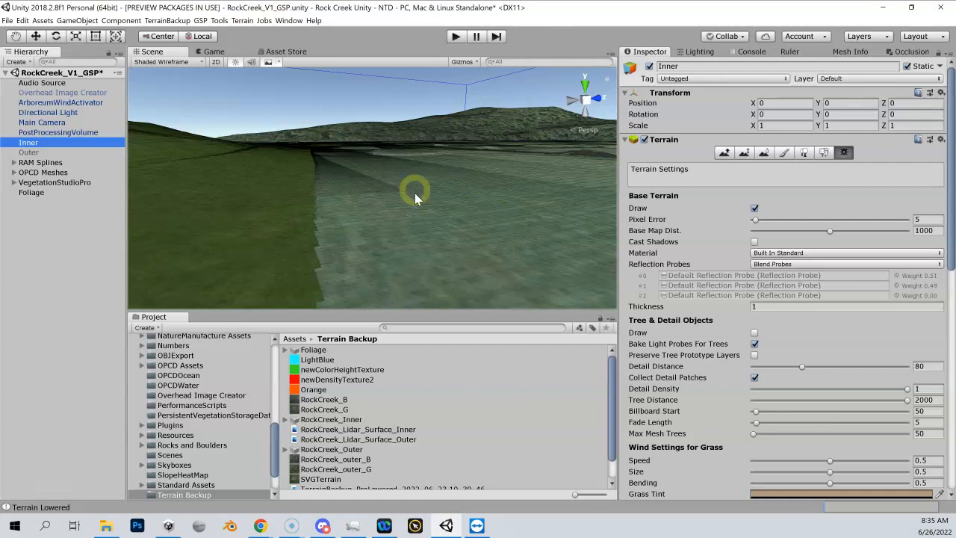
mouse_move(460, 241)
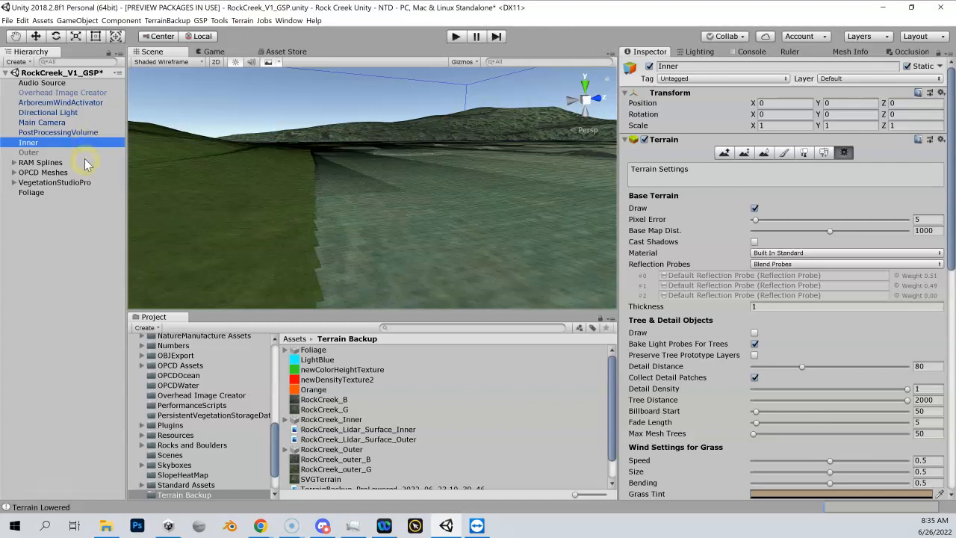
click(31, 191)
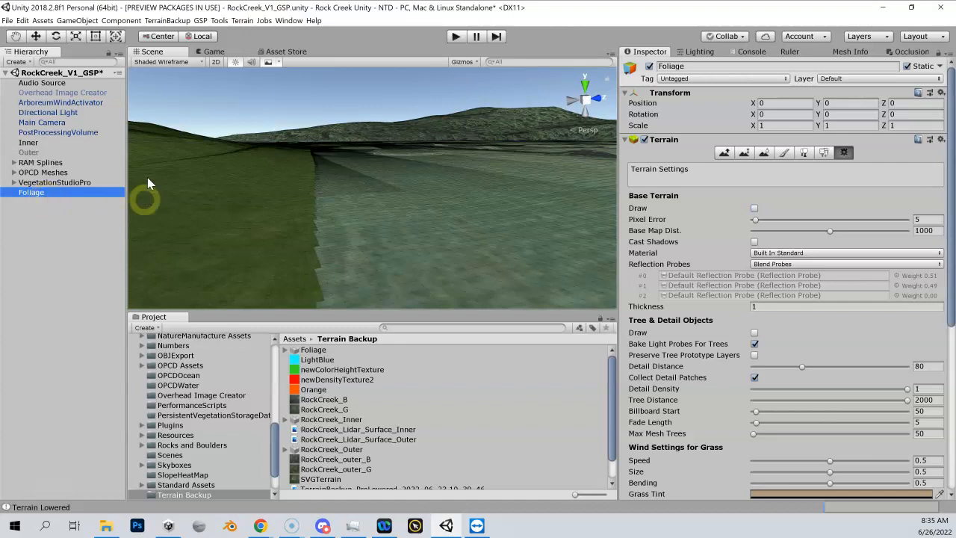
mouse_move(502, 231)
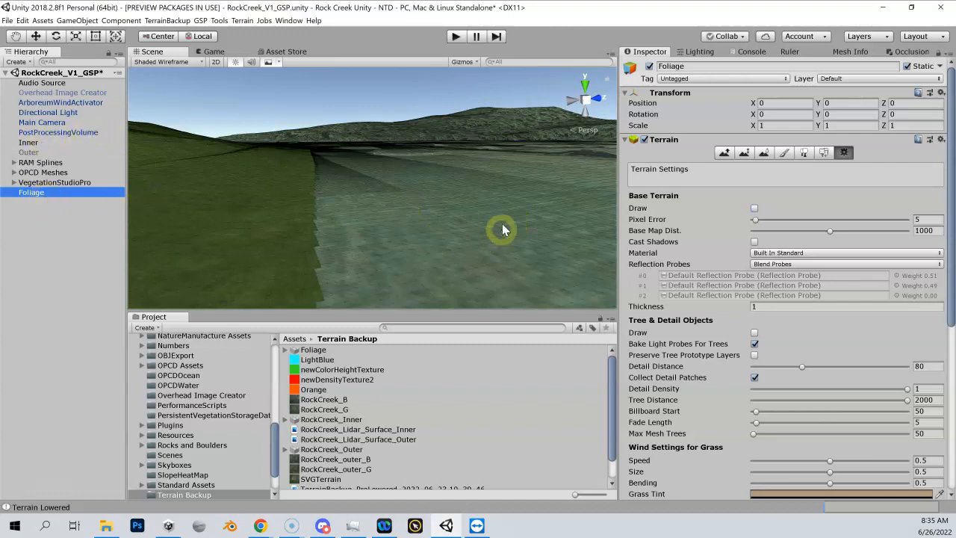
mouse_move(511, 225)
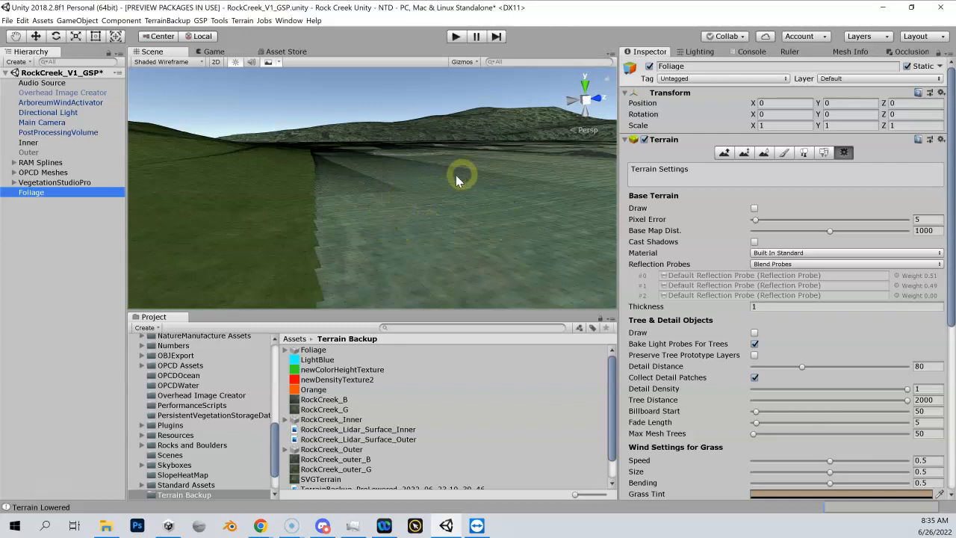
mouse_move(157, 223)
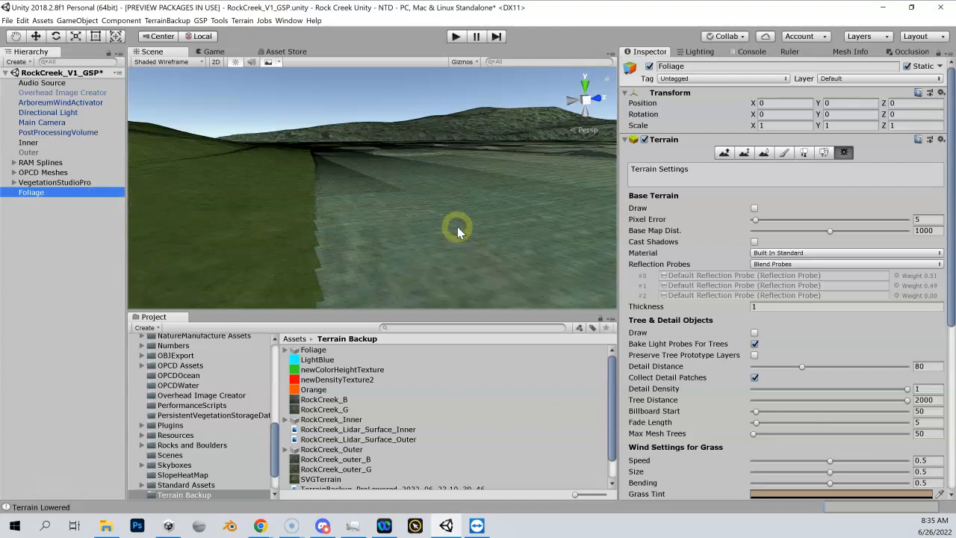
mouse_move(389, 238)
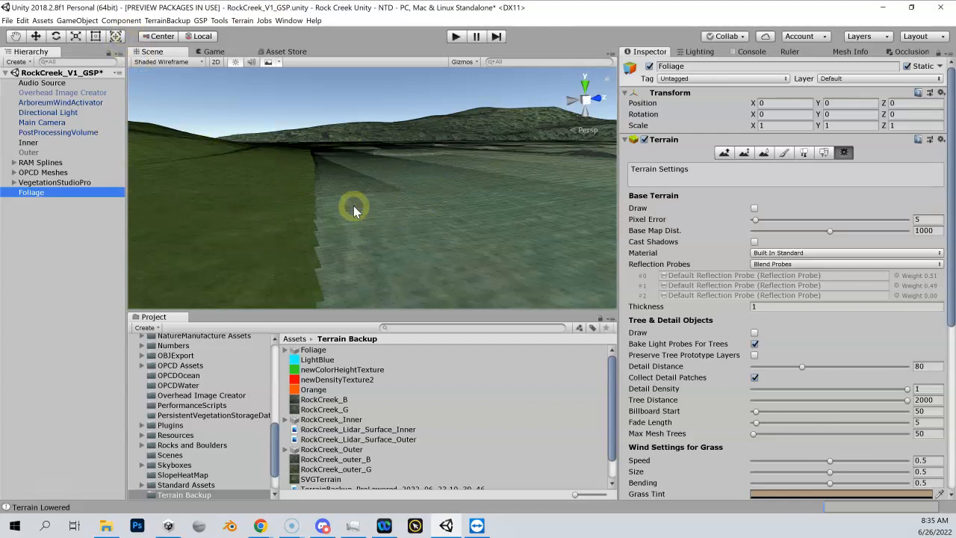
click(168, 21)
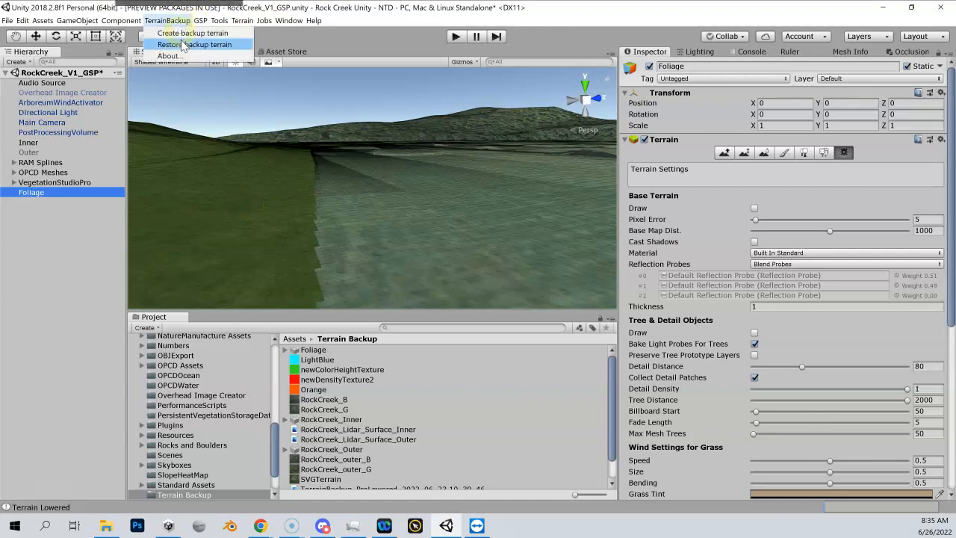
click(199, 45)
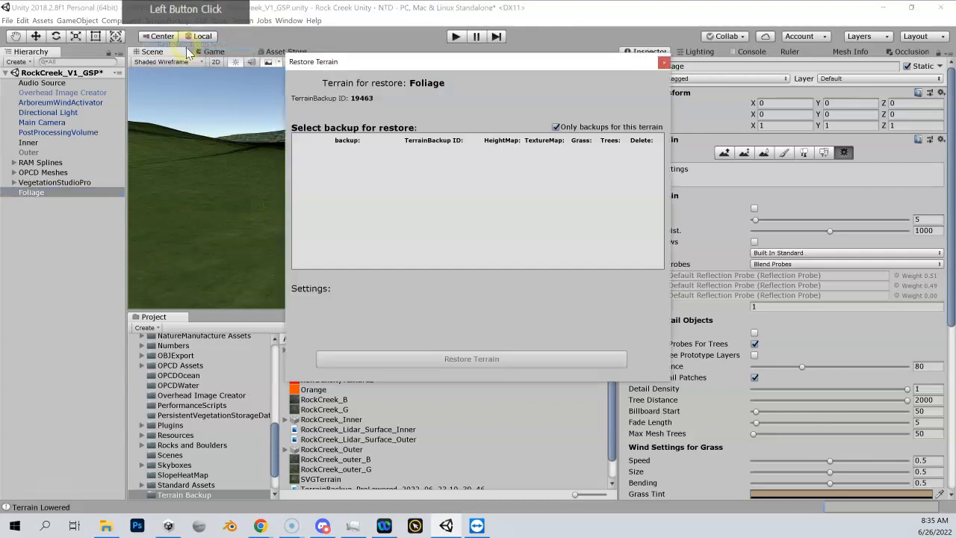
click(26, 143)
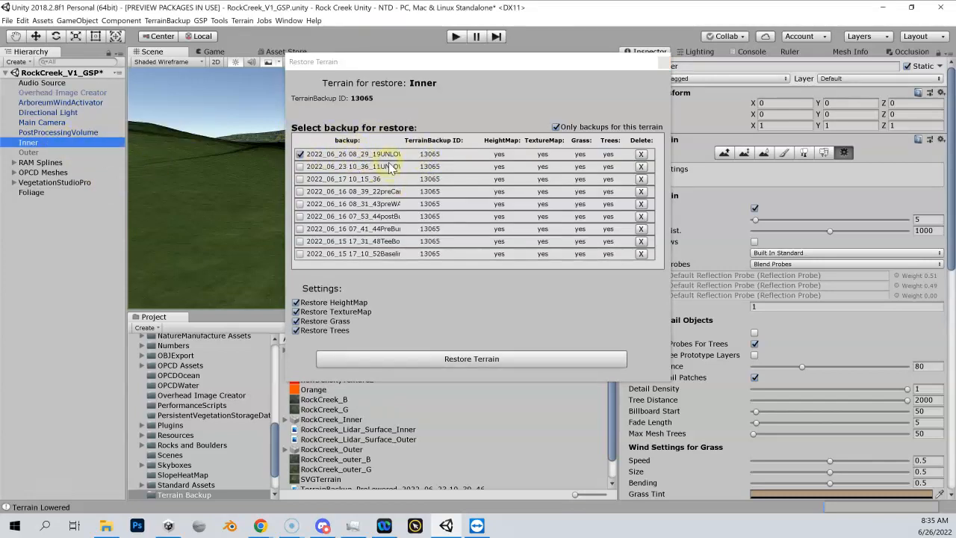
click(472, 359)
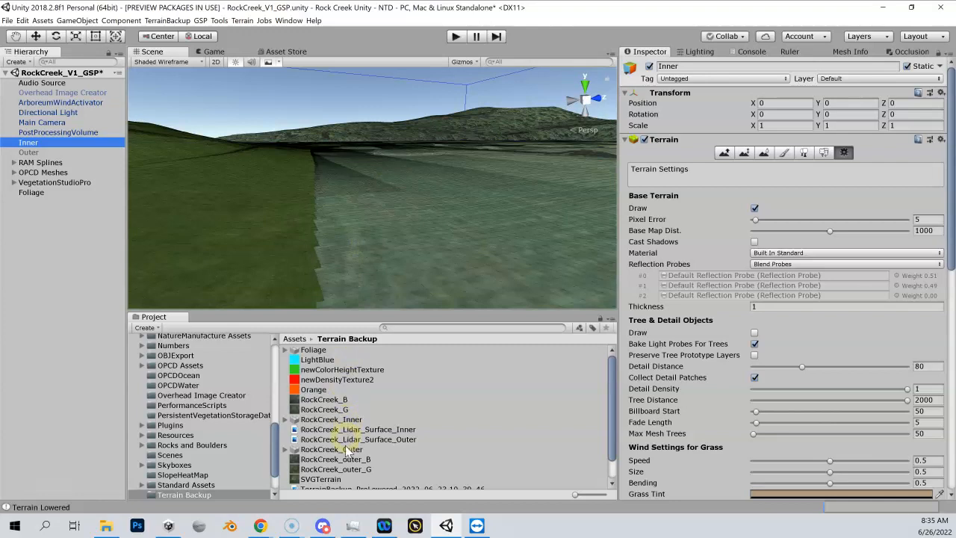
click(332, 418)
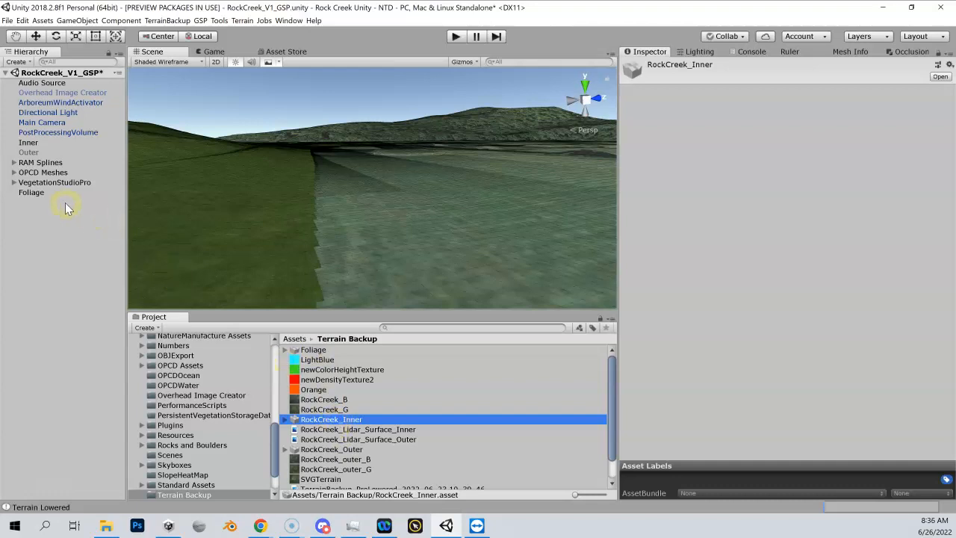
click(31, 192)
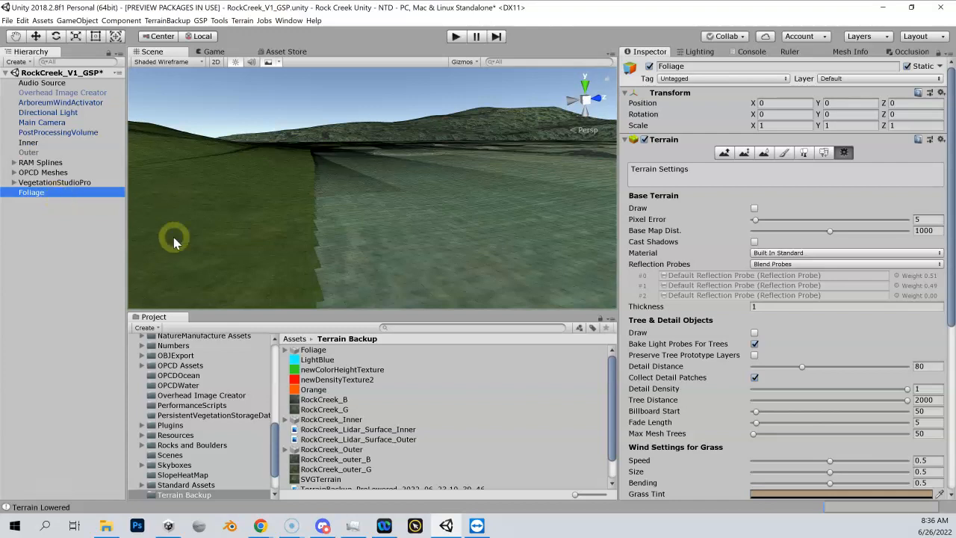
mouse_move(346, 201)
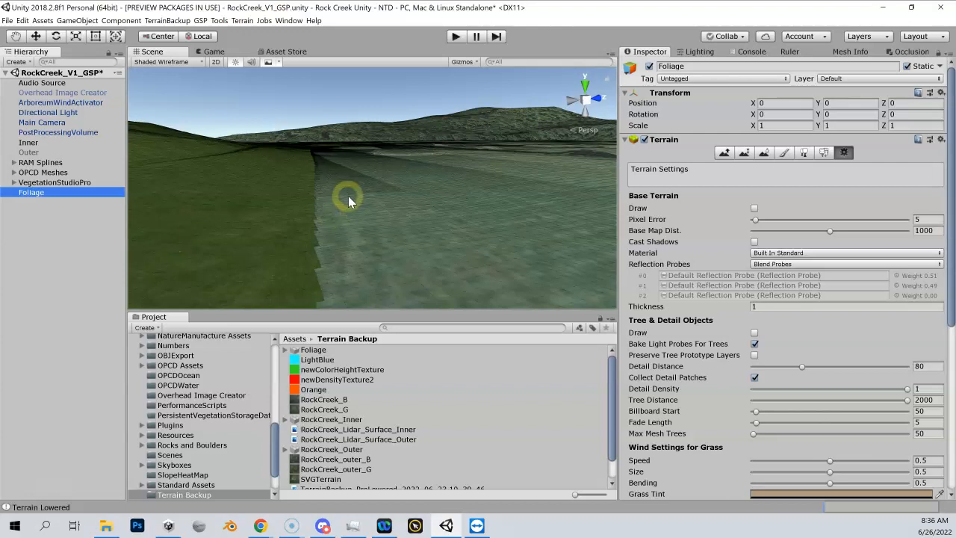